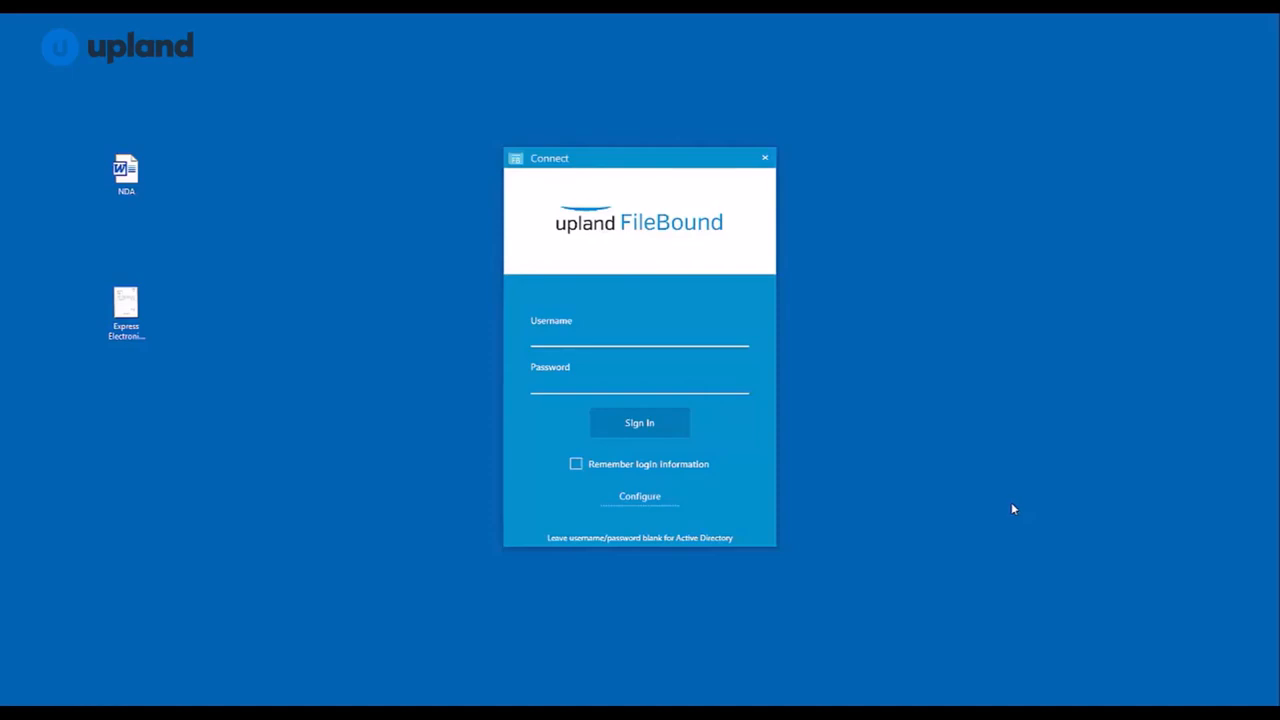
mouse_move(648, 445)
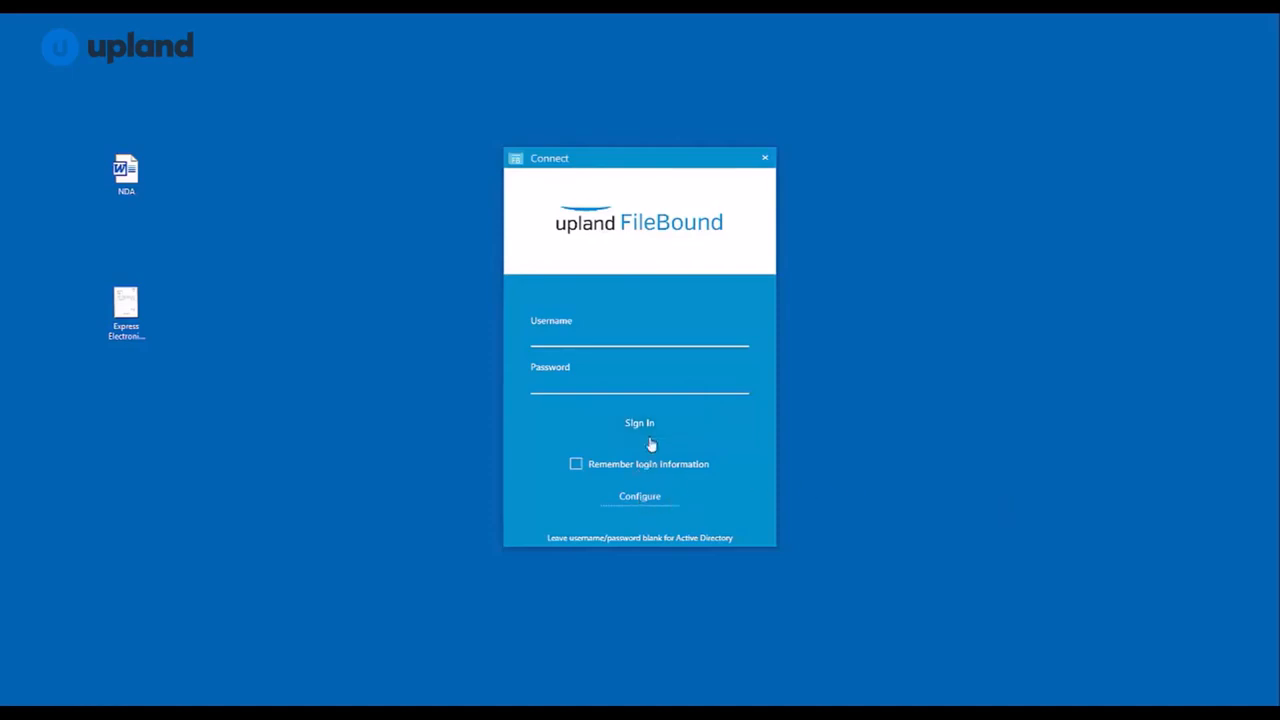
click(639, 496)
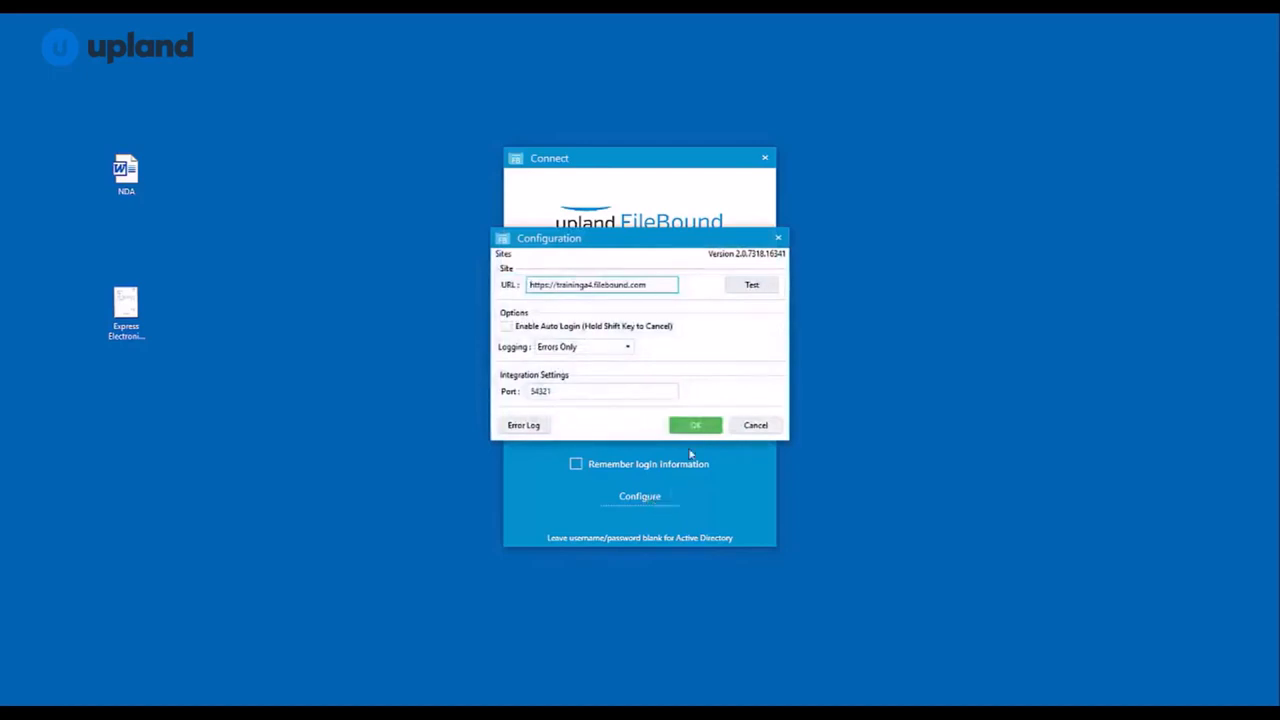
mouse_move(507, 301)
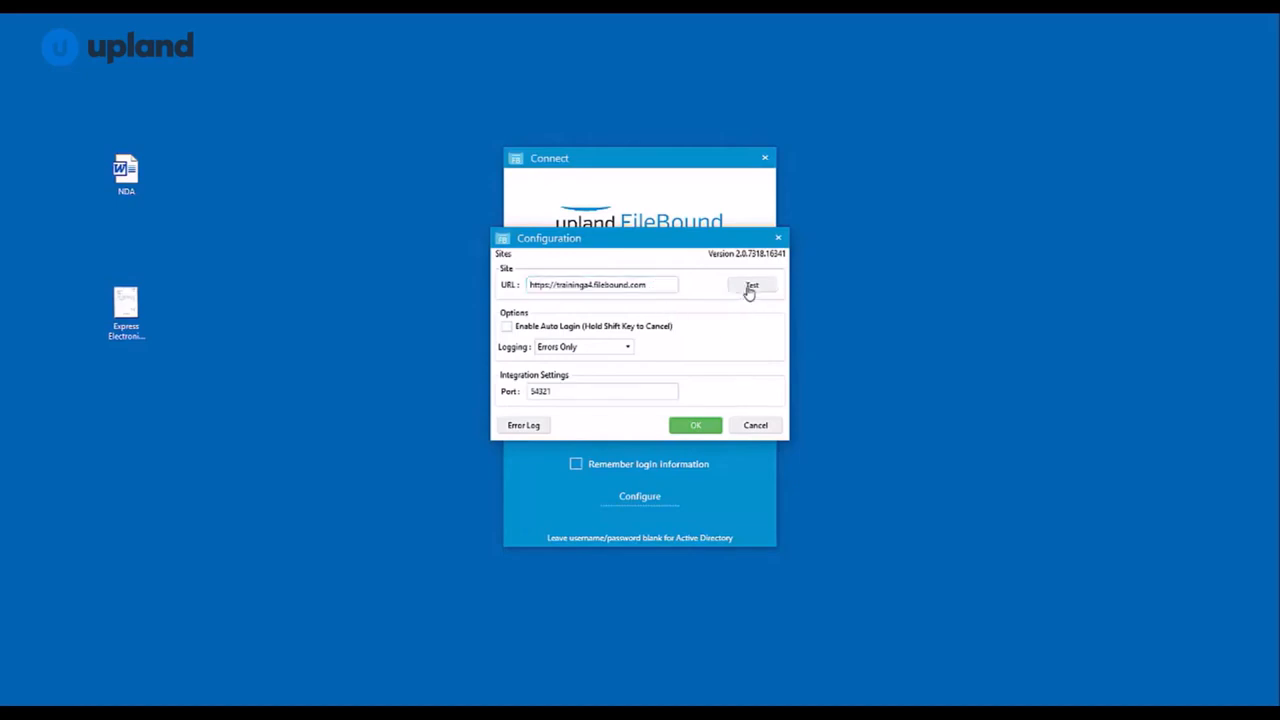
click(751, 285)
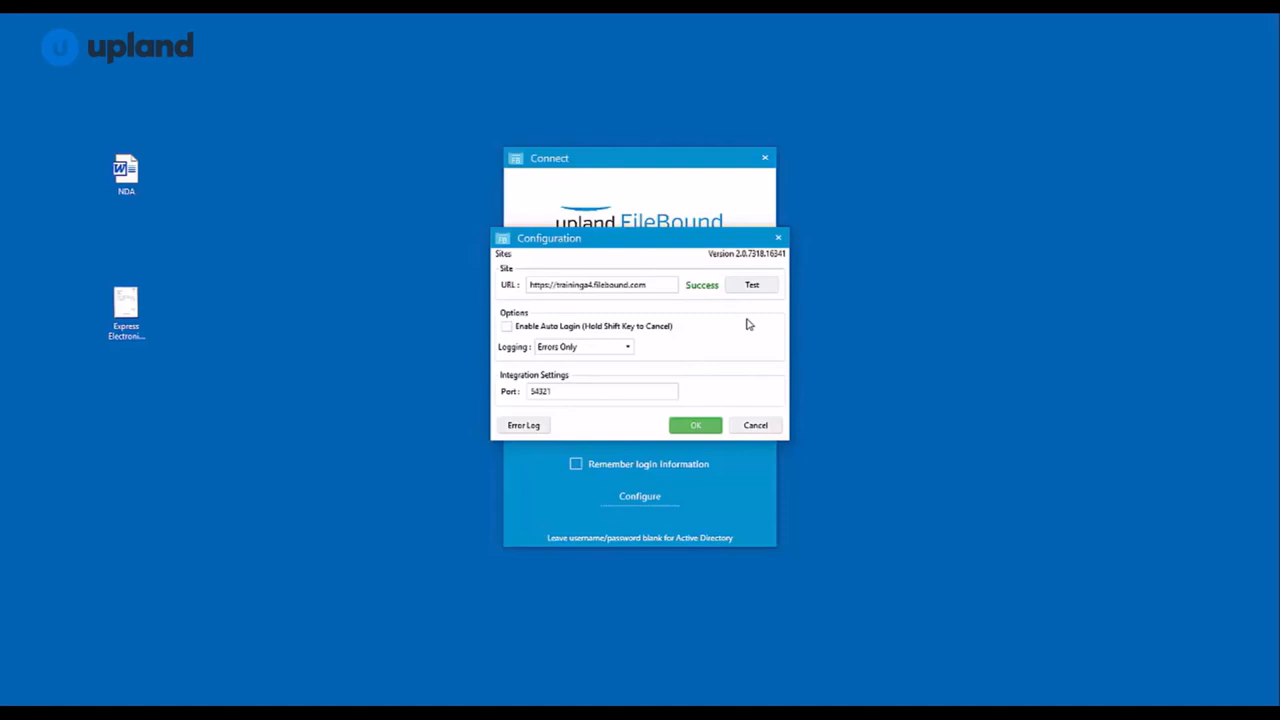
mouse_move(668, 304)
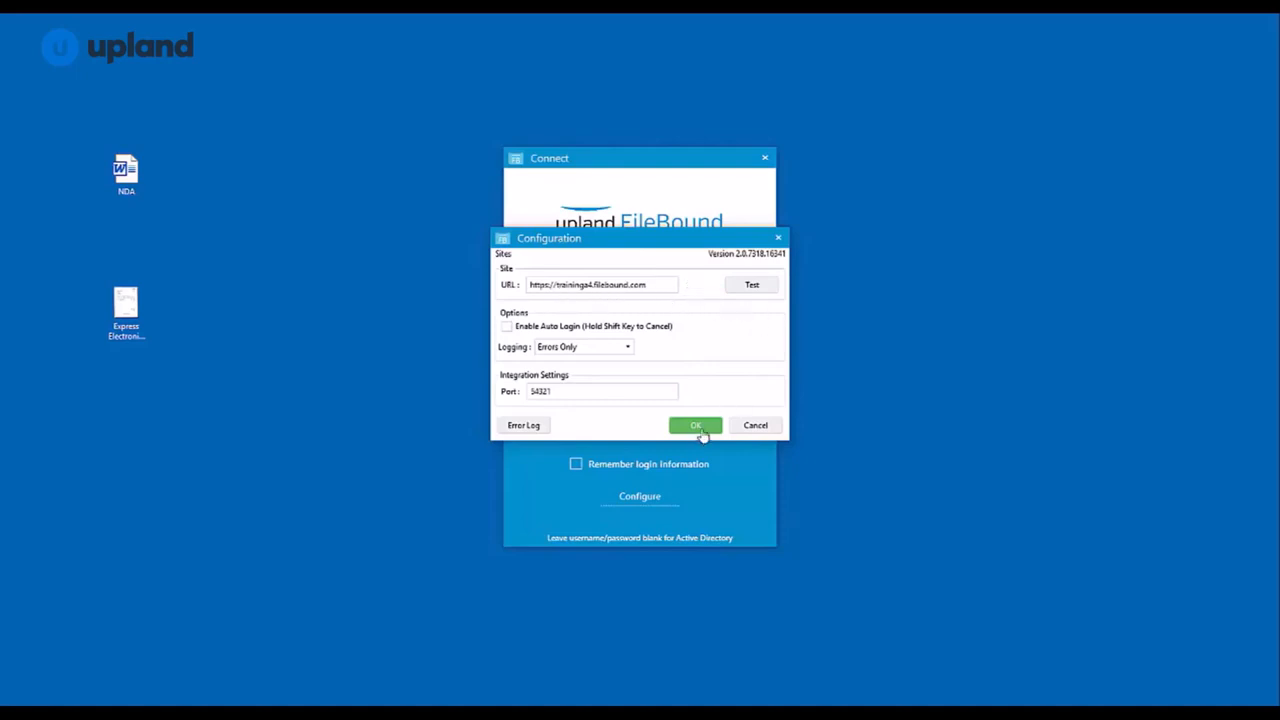
Accept the configuration and sign in to the site as admin
click(695, 425)
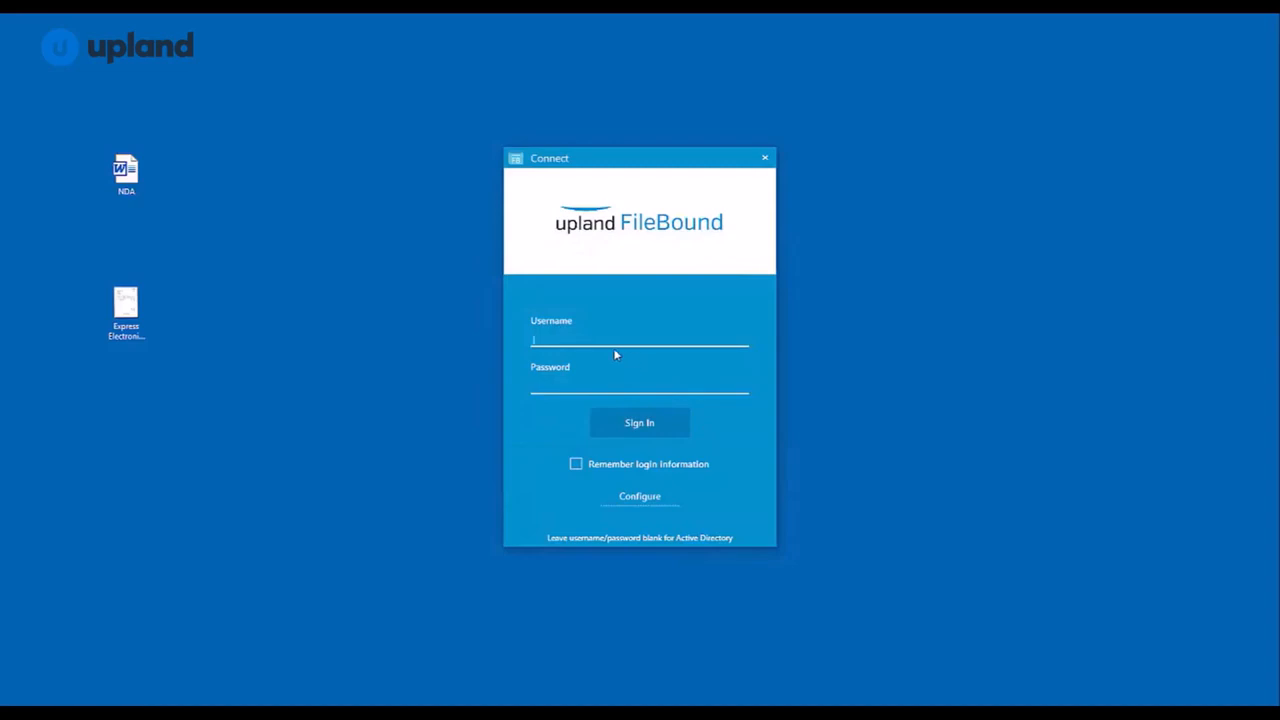
text(admin)
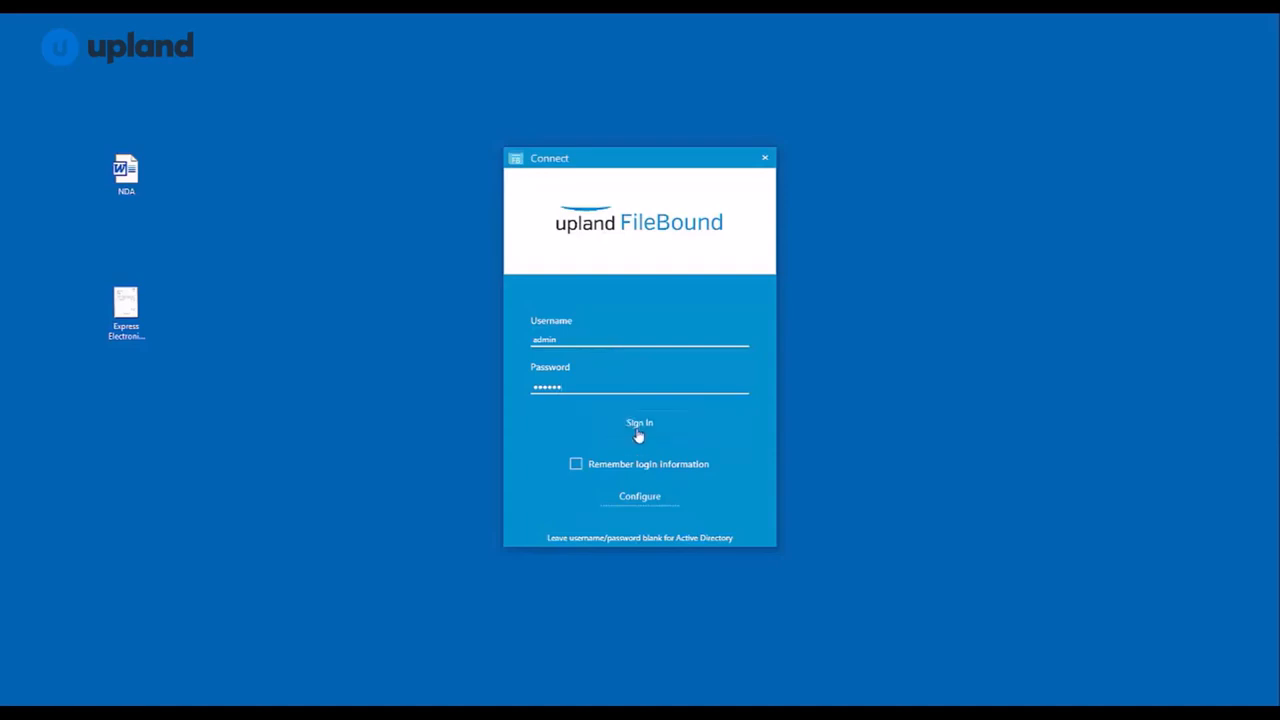
click(639, 425)
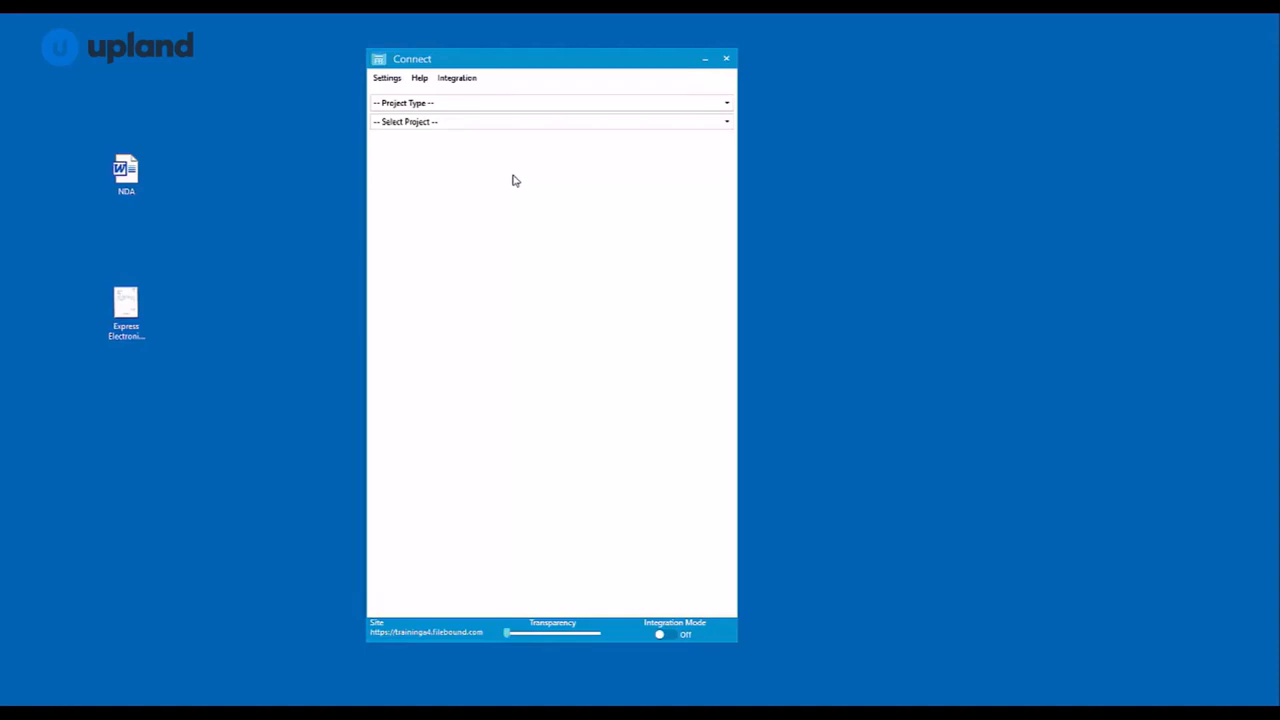
mouse_move(495, 88)
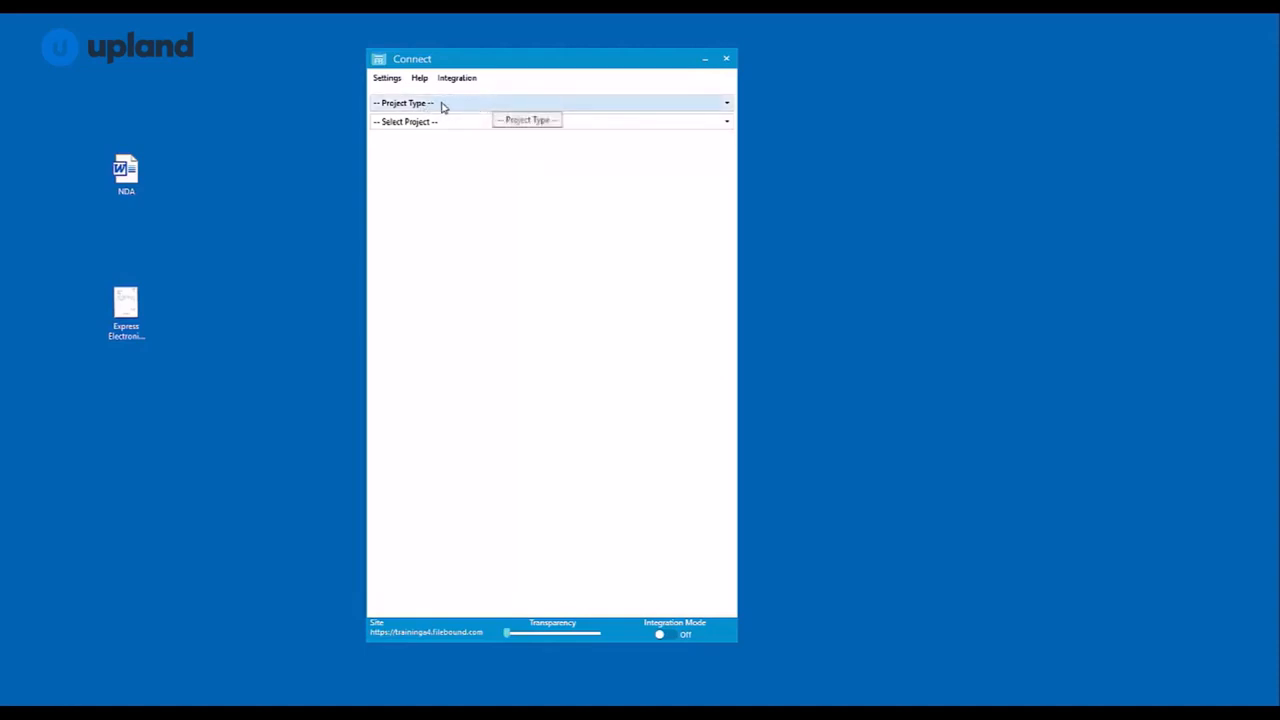
mouse_move(475, 128)
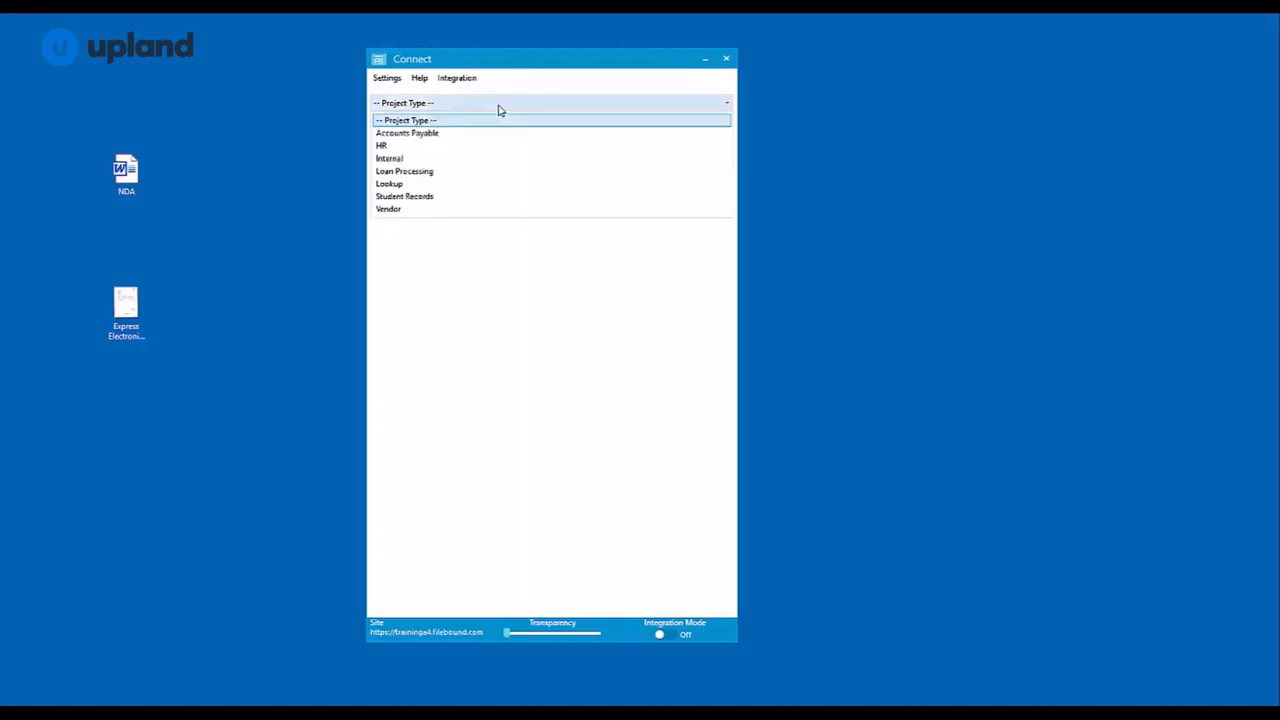
Select the HR project type and the MGI HR Employees project
click(381, 145)
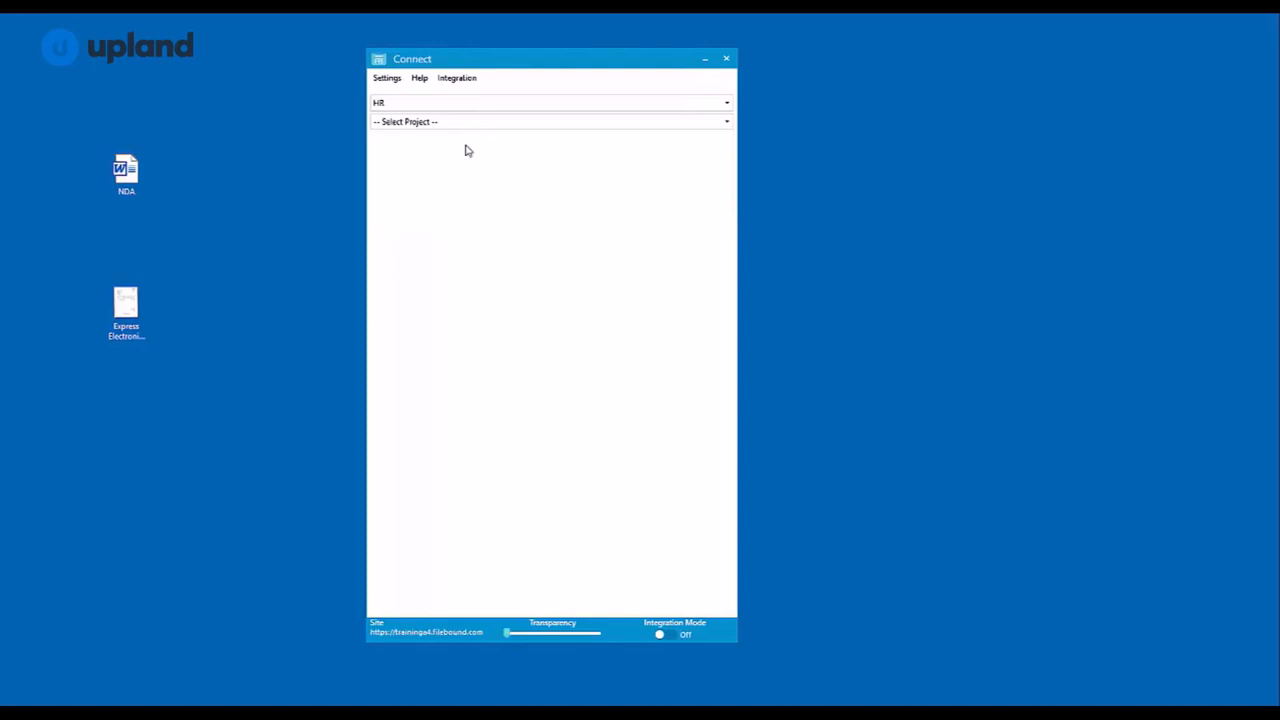
click(550, 121)
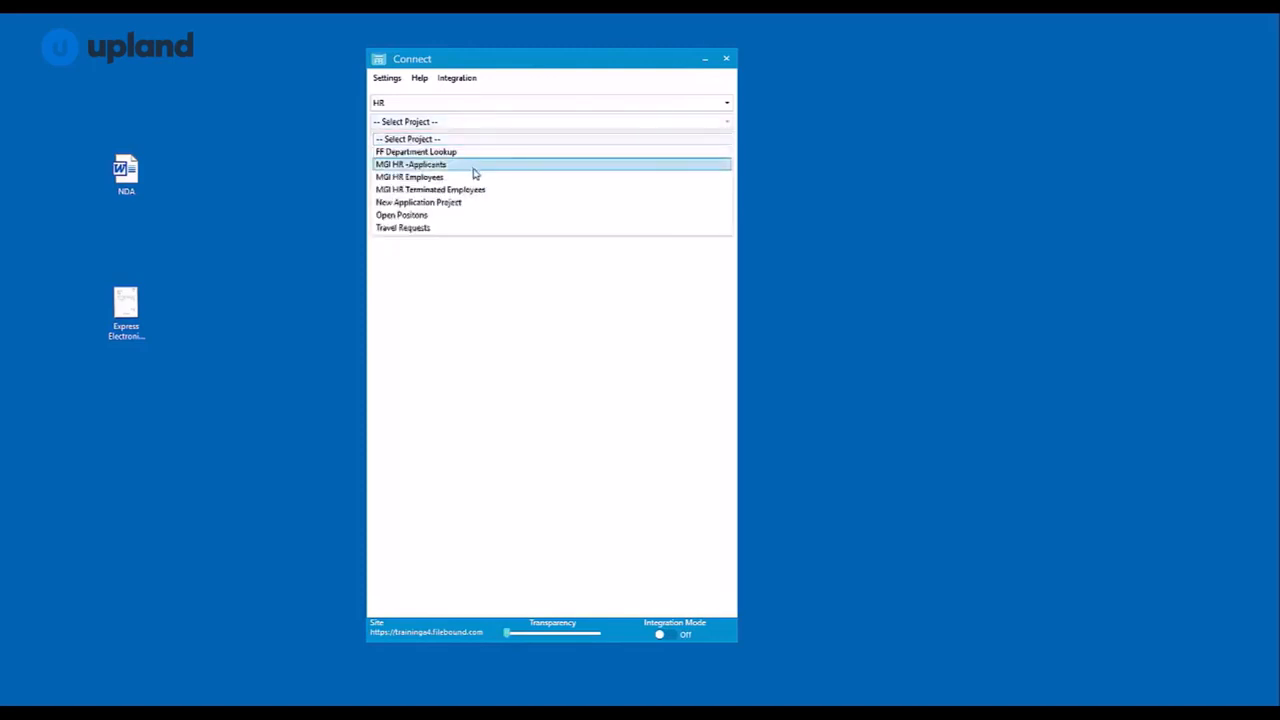
mouse_move(470, 177)
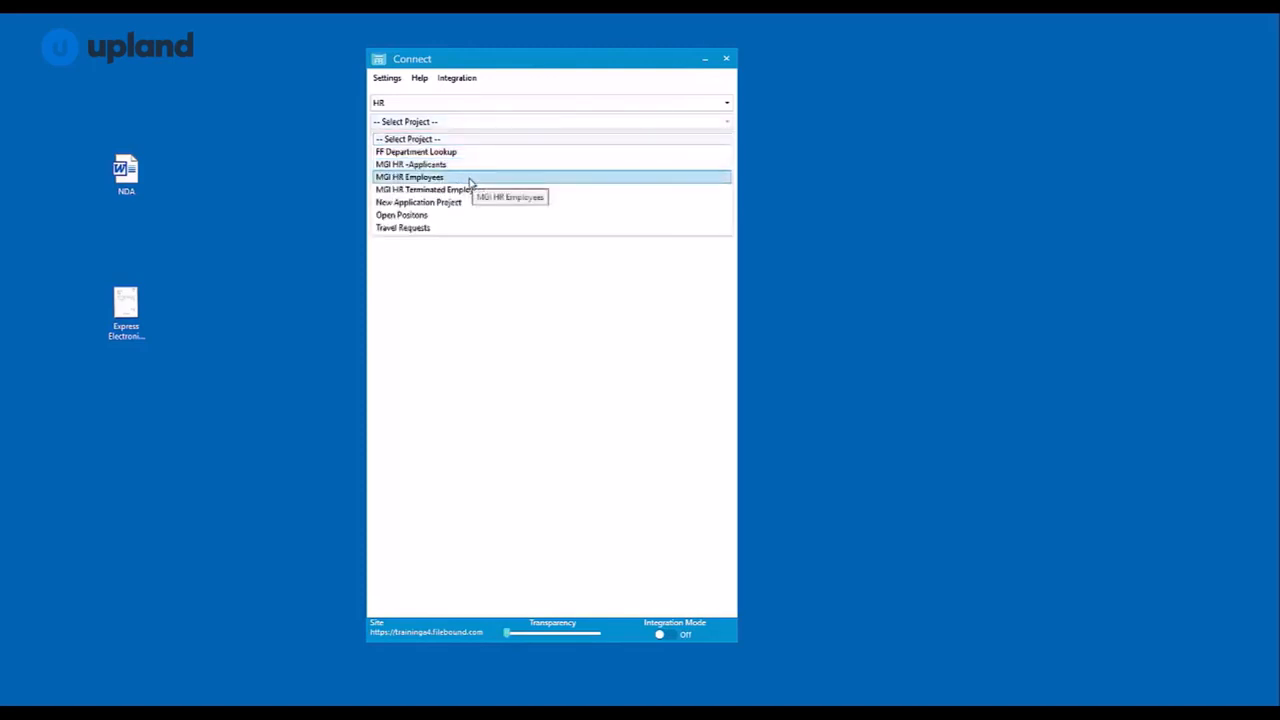
click(409, 177)
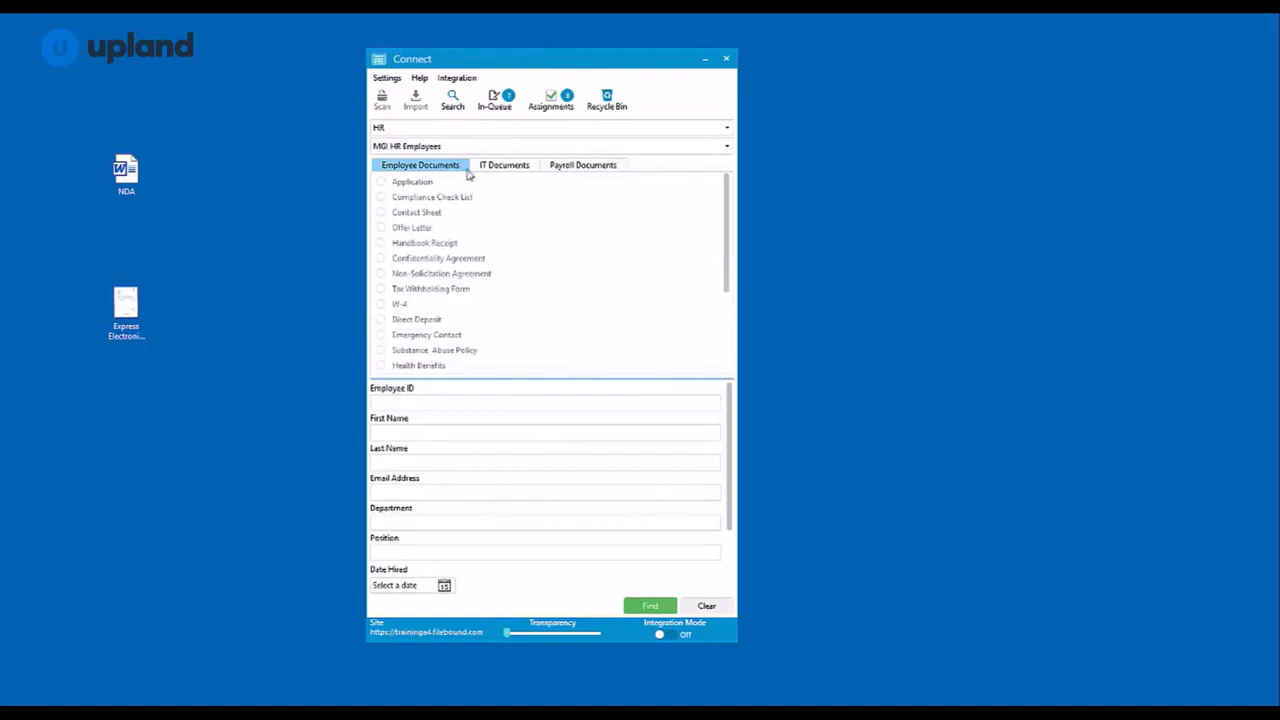
click(545, 402)
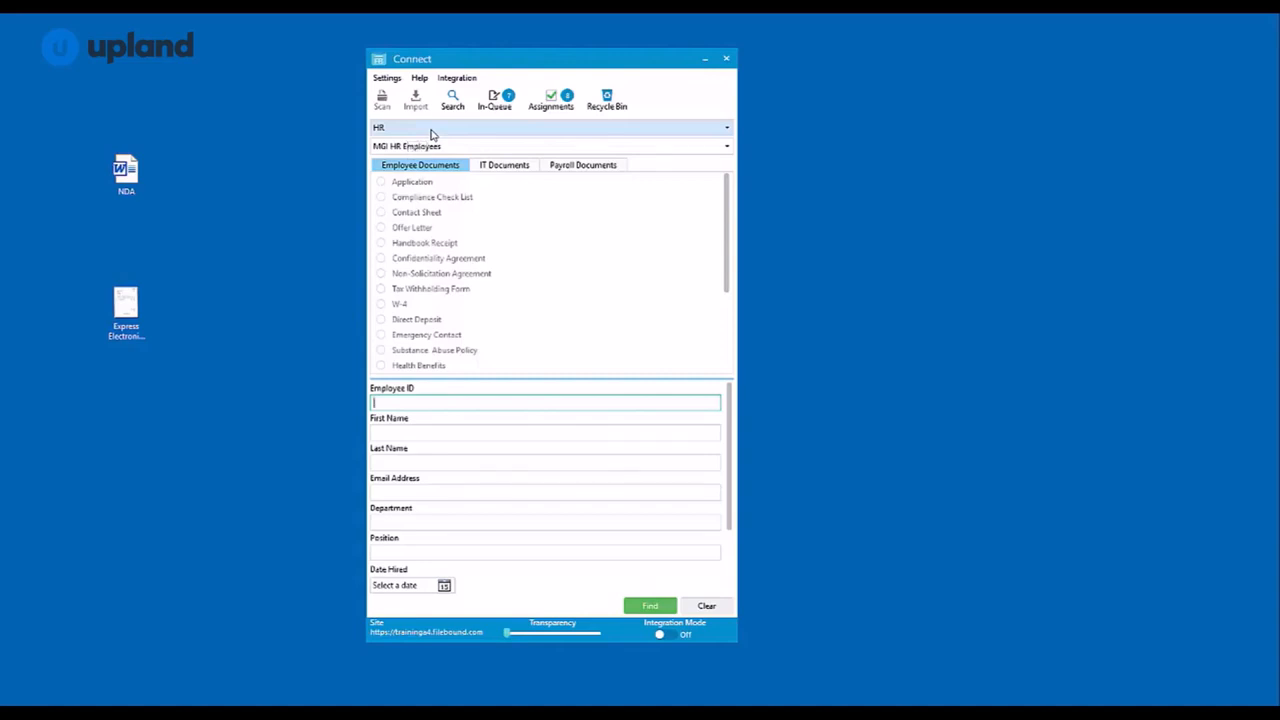
mouse_move(675, 188)
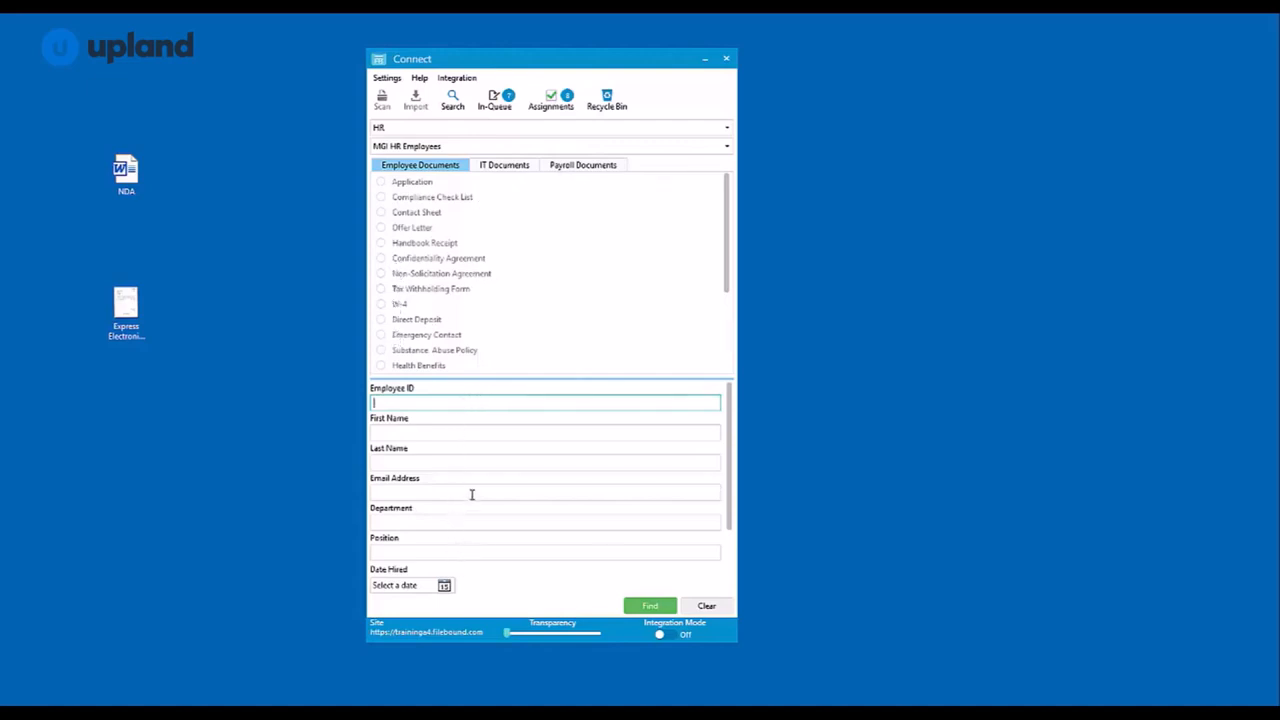
mouse_move(483, 415)
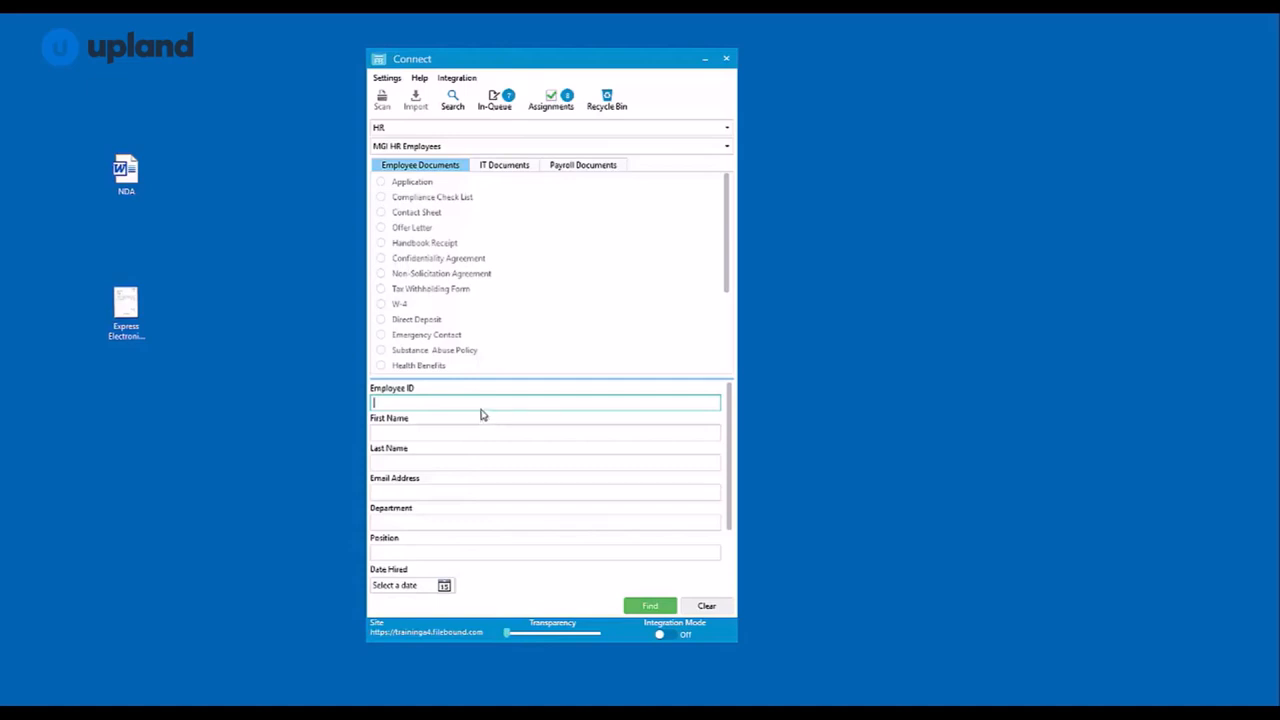
mouse_move(382, 100)
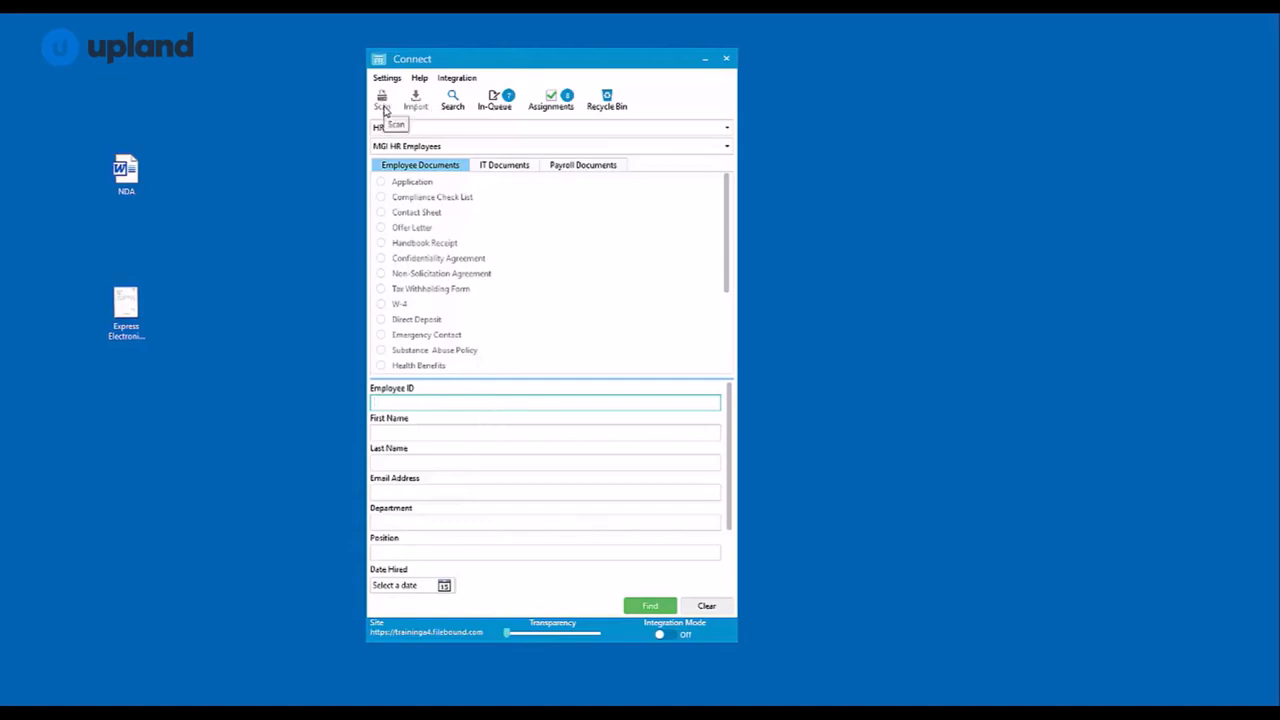
mouse_move(415, 100)
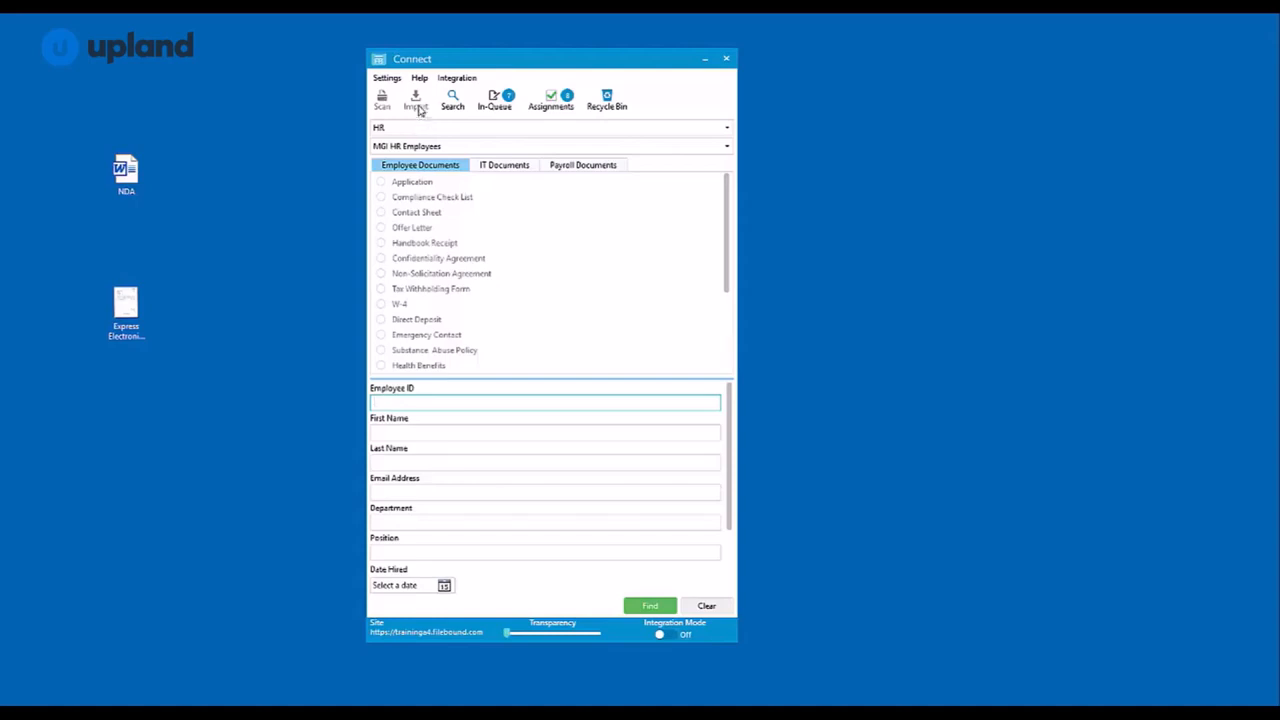
mouse_move(452, 100)
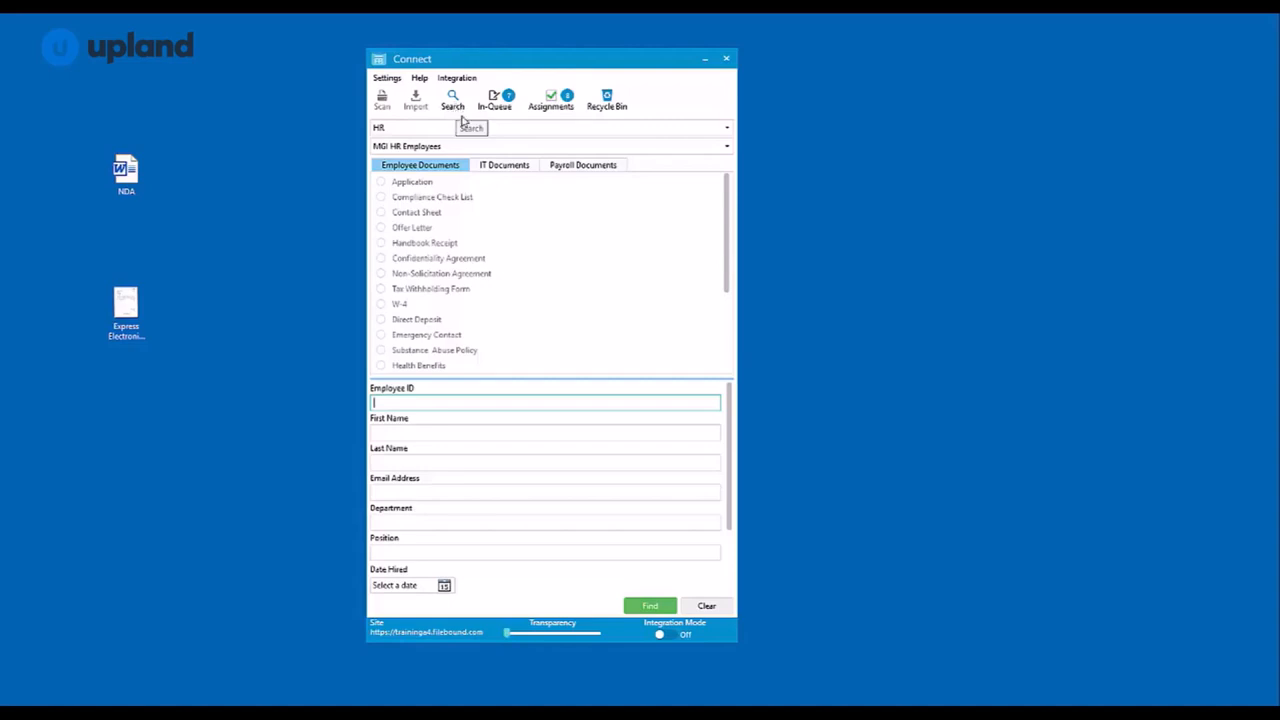
mouse_move(551, 100)
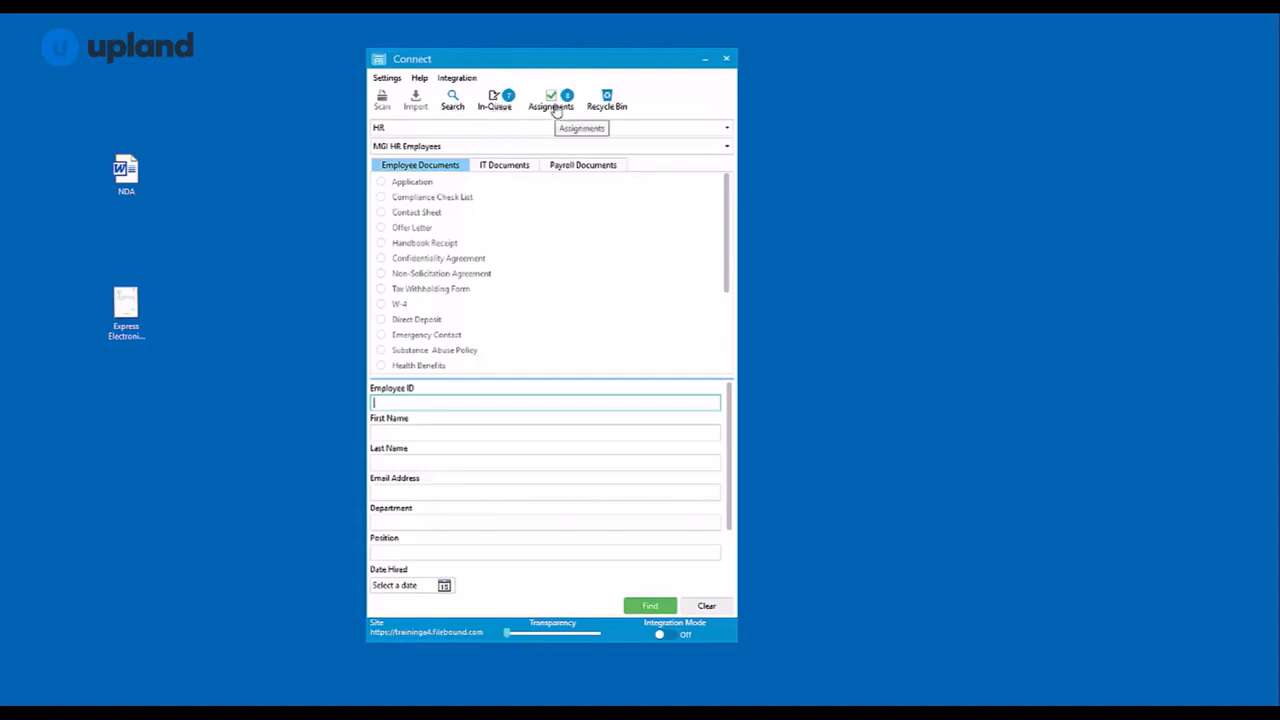
mouse_move(607, 100)
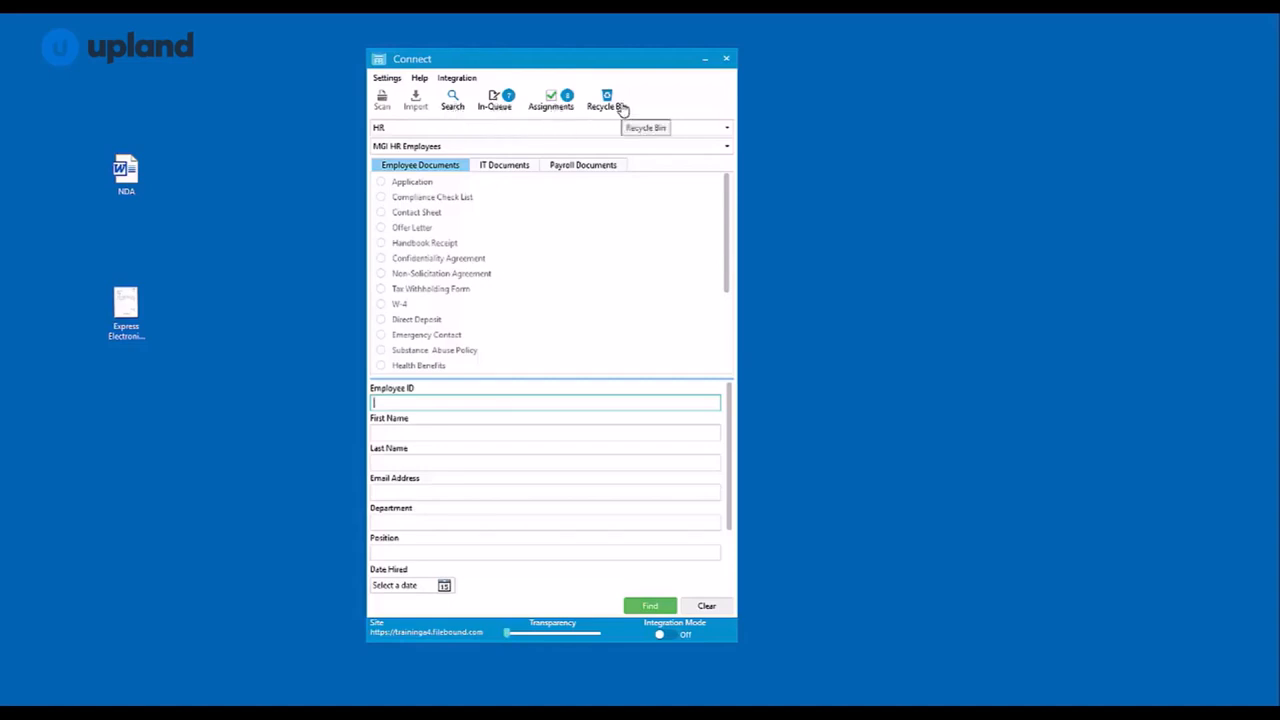
mouse_move(494, 100)
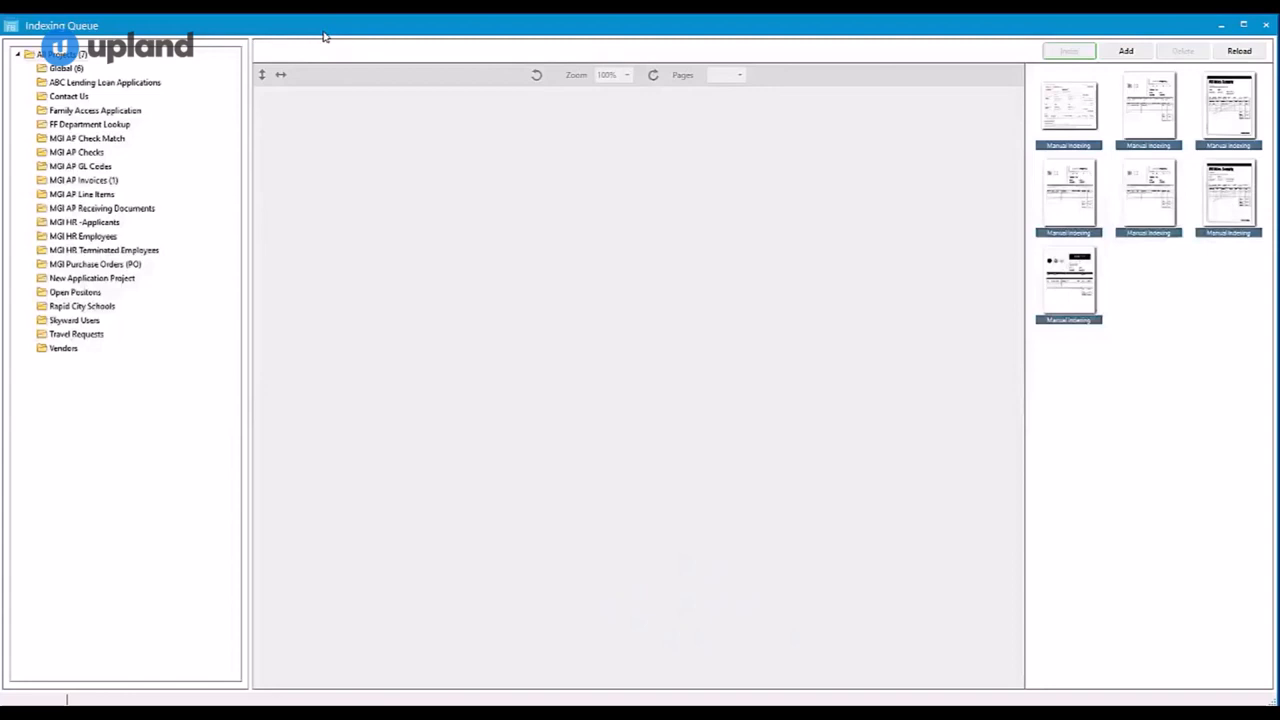
mouse_move(441, 122)
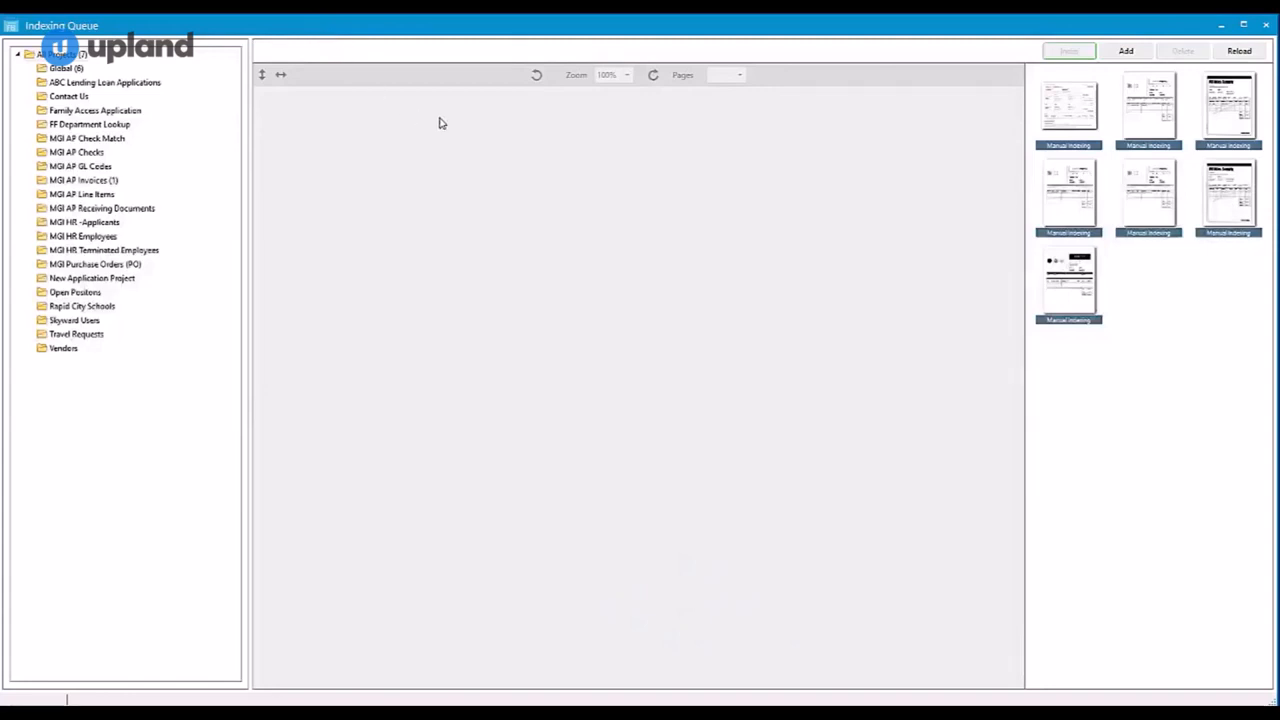
Close the Indexing Queue window to return to the MGI HR Employees project
click(1228, 108)
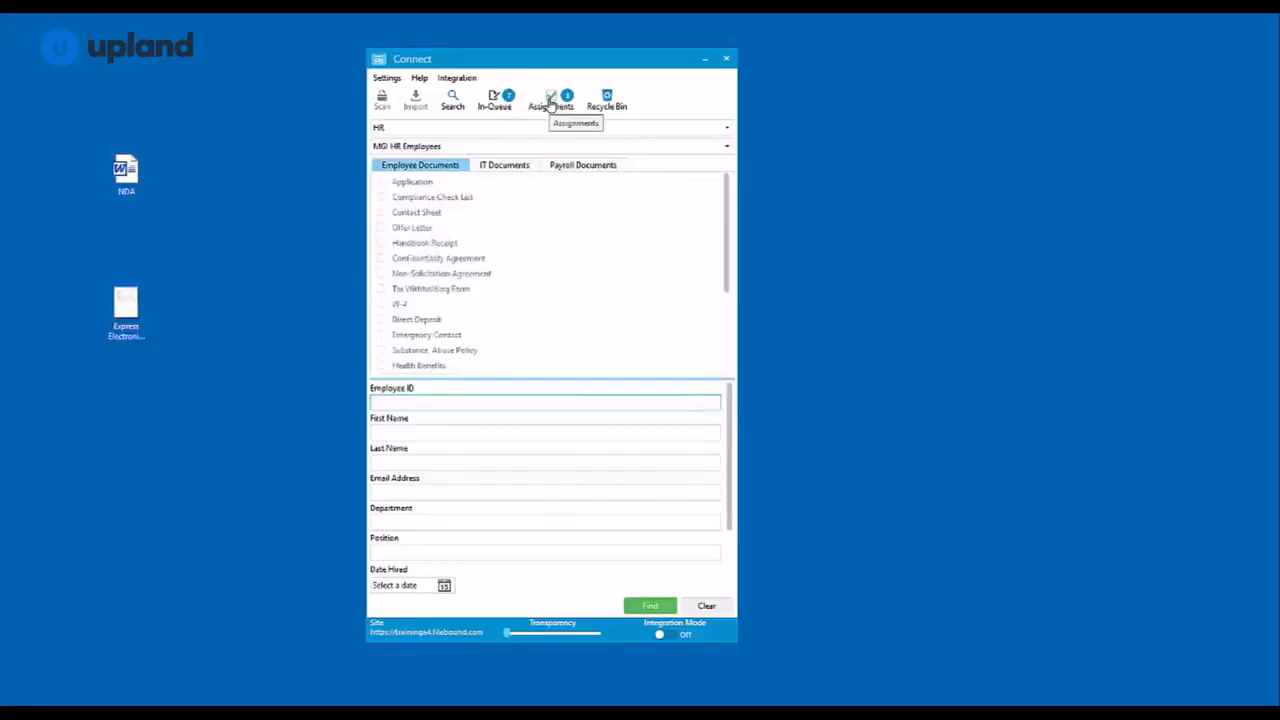
click(545, 402)
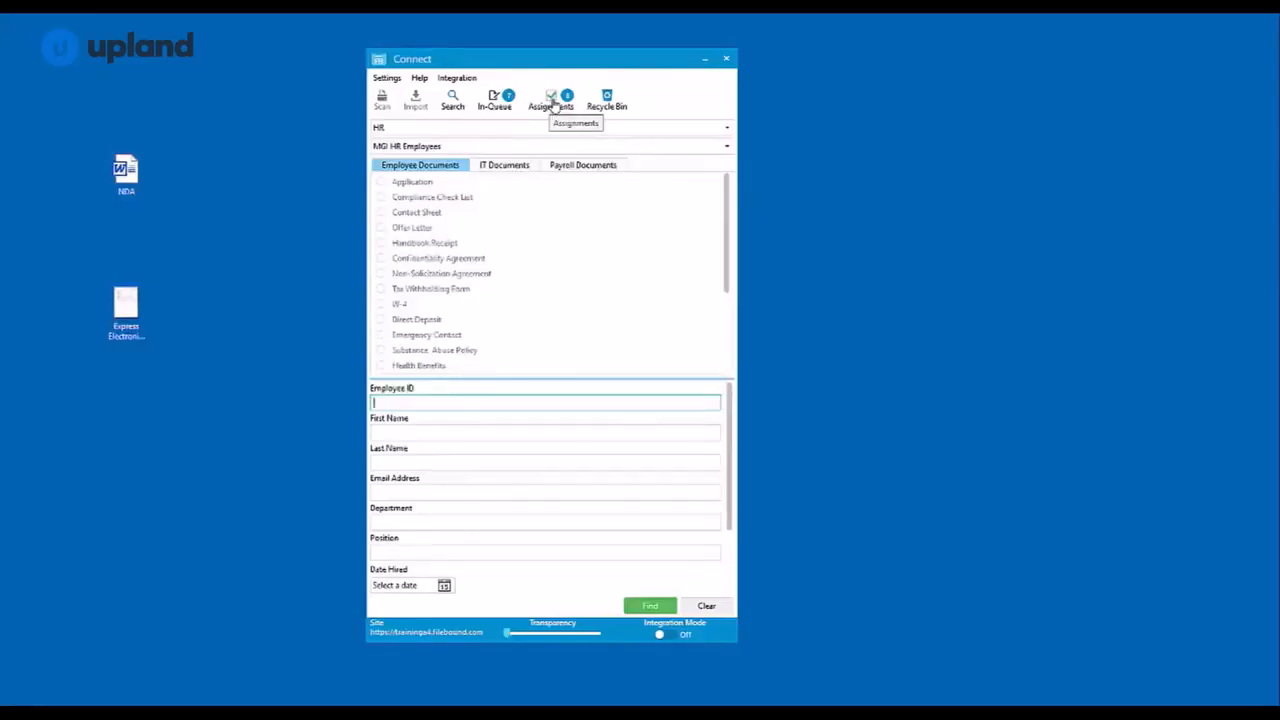
click(551, 100)
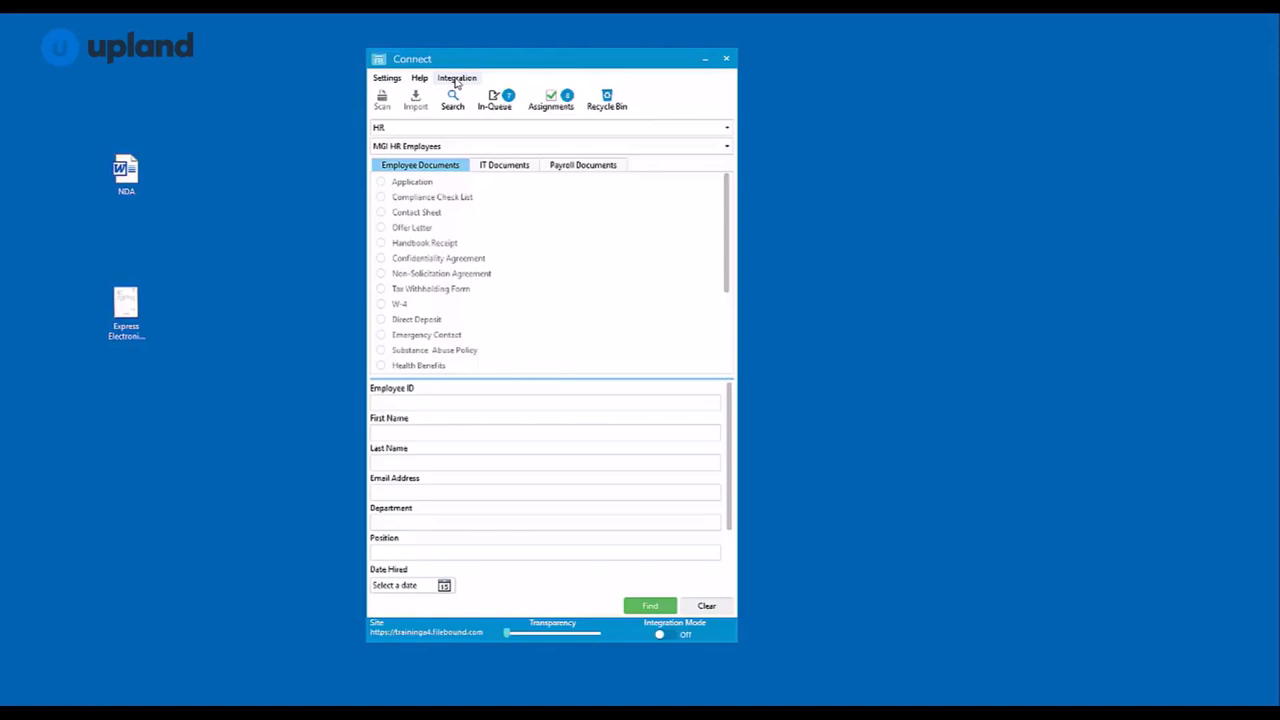
click(387, 78)
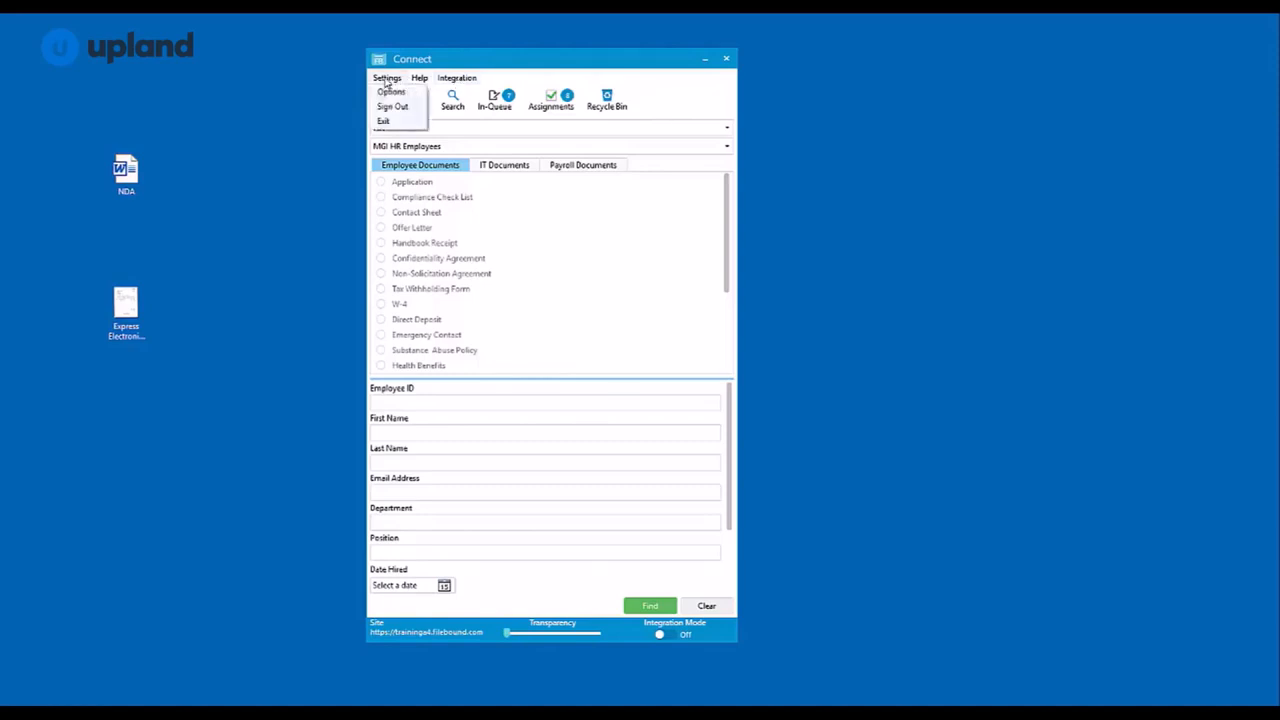
click(390, 91)
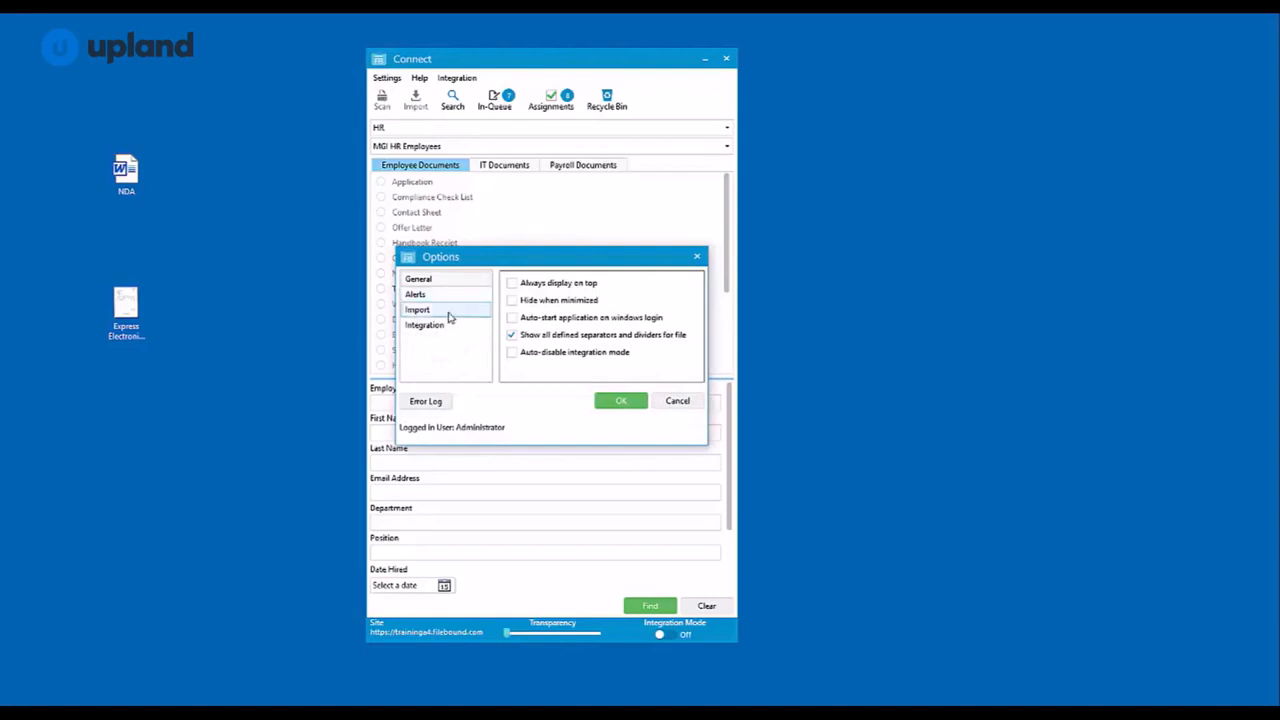
click(424, 325)
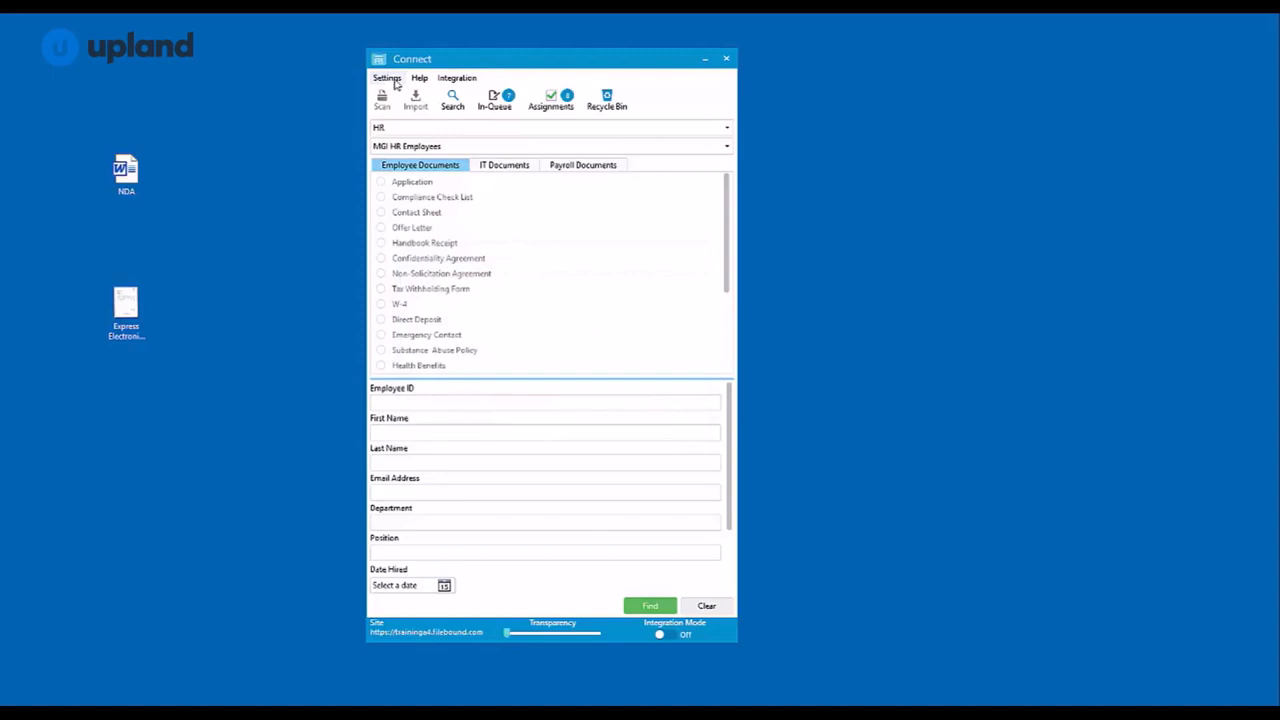
click(387, 78)
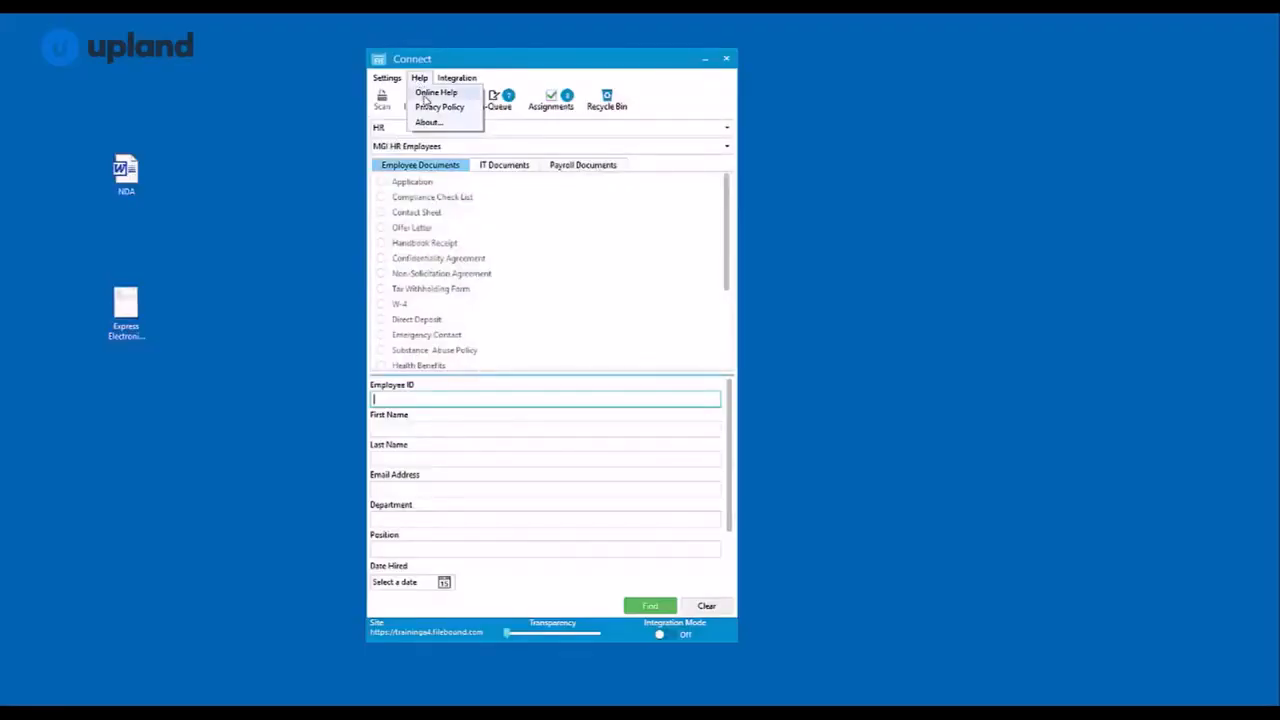
click(436, 92)
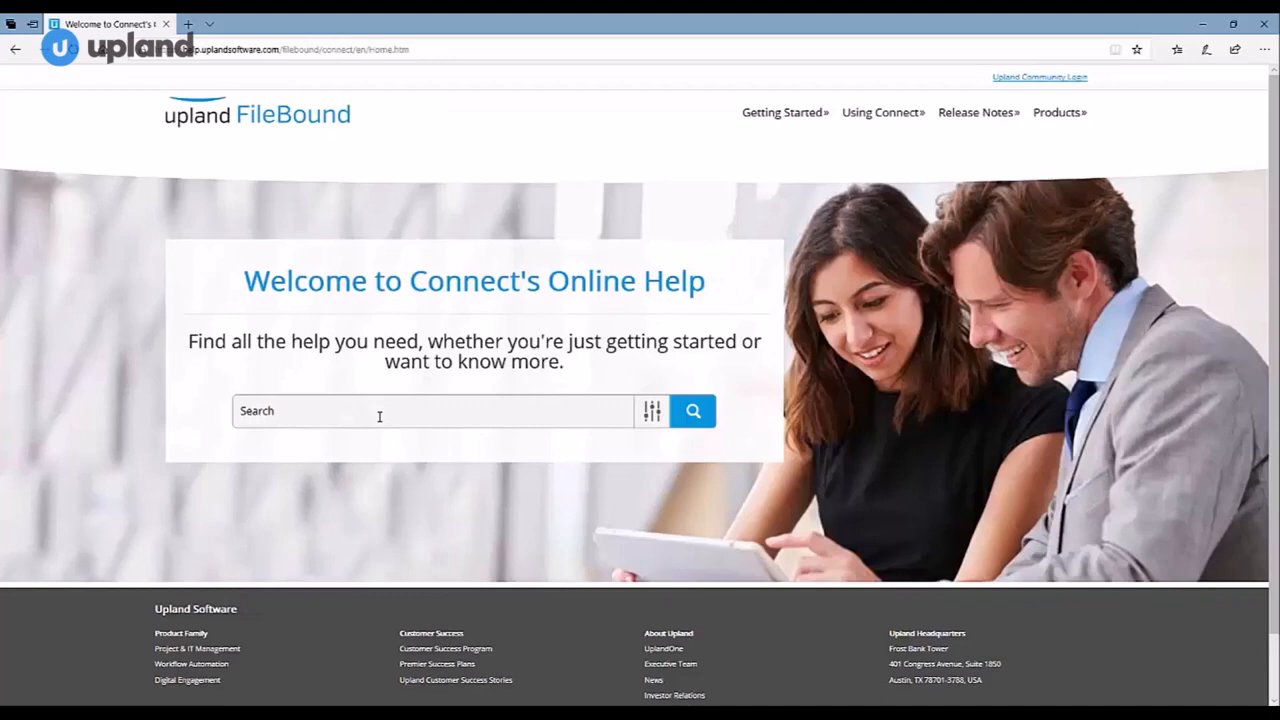
click(880, 112)
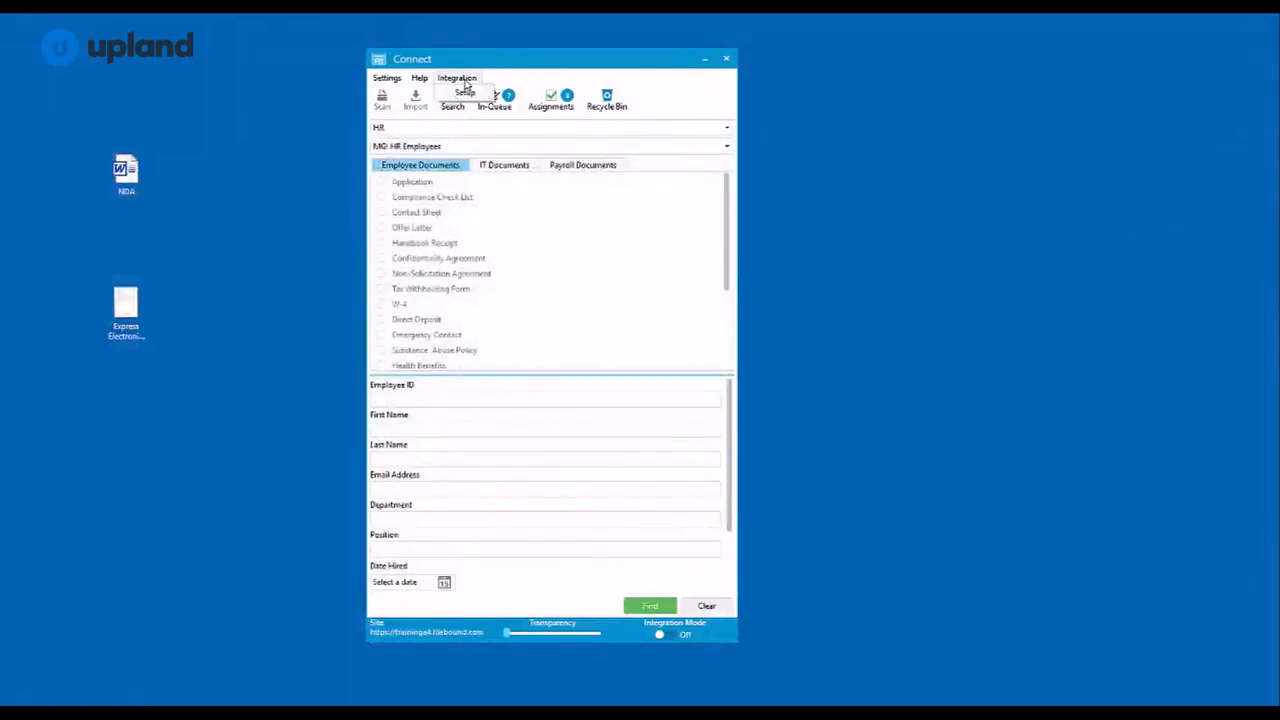
click(464, 91)
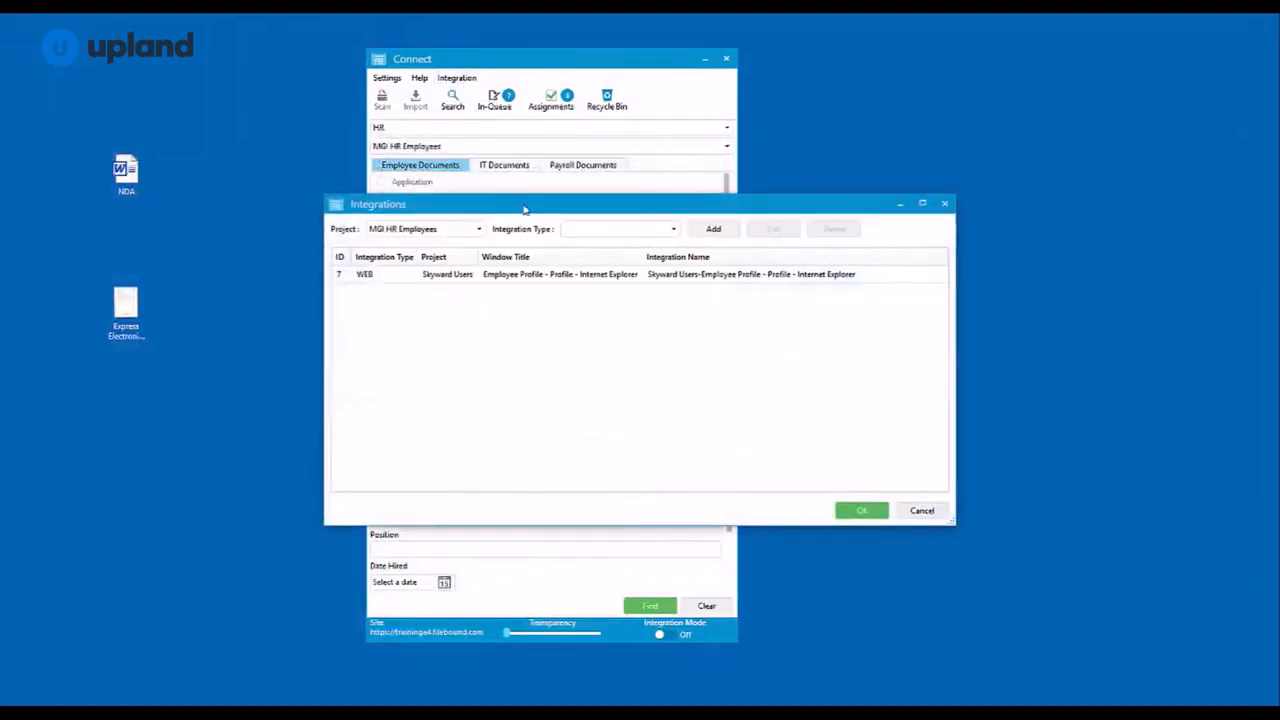
mouse_move(604, 295)
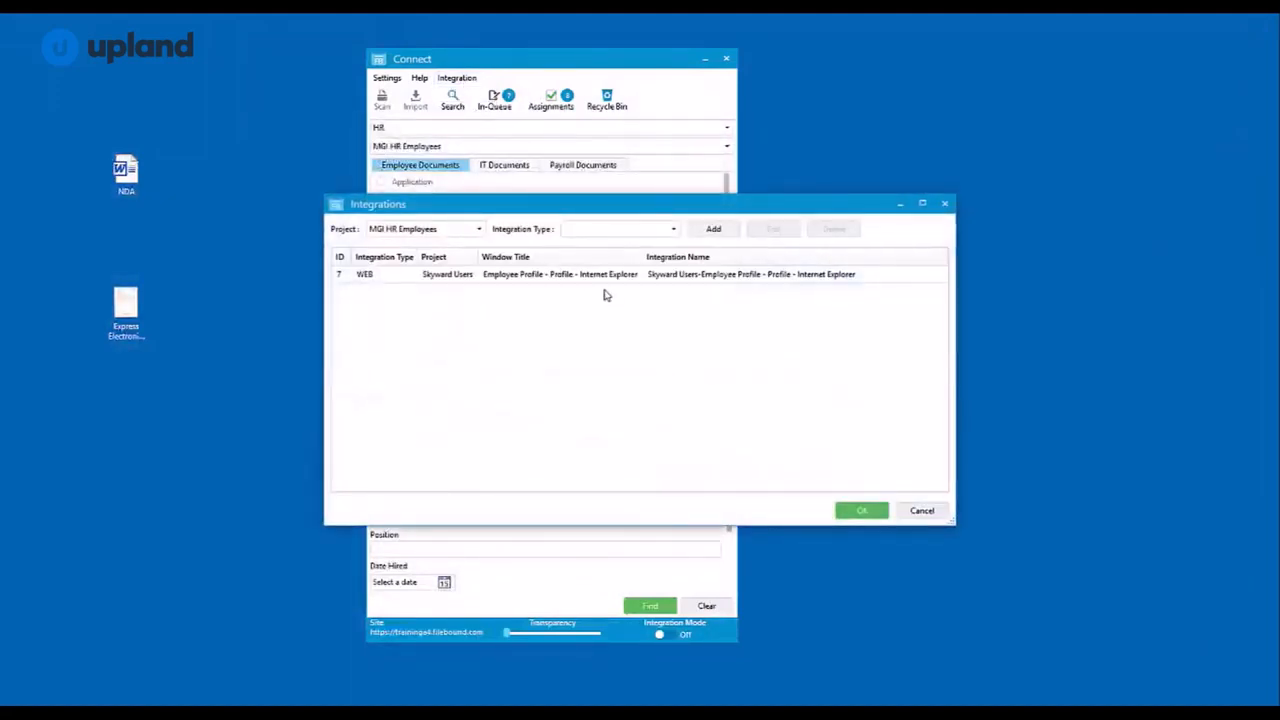
click(447, 274)
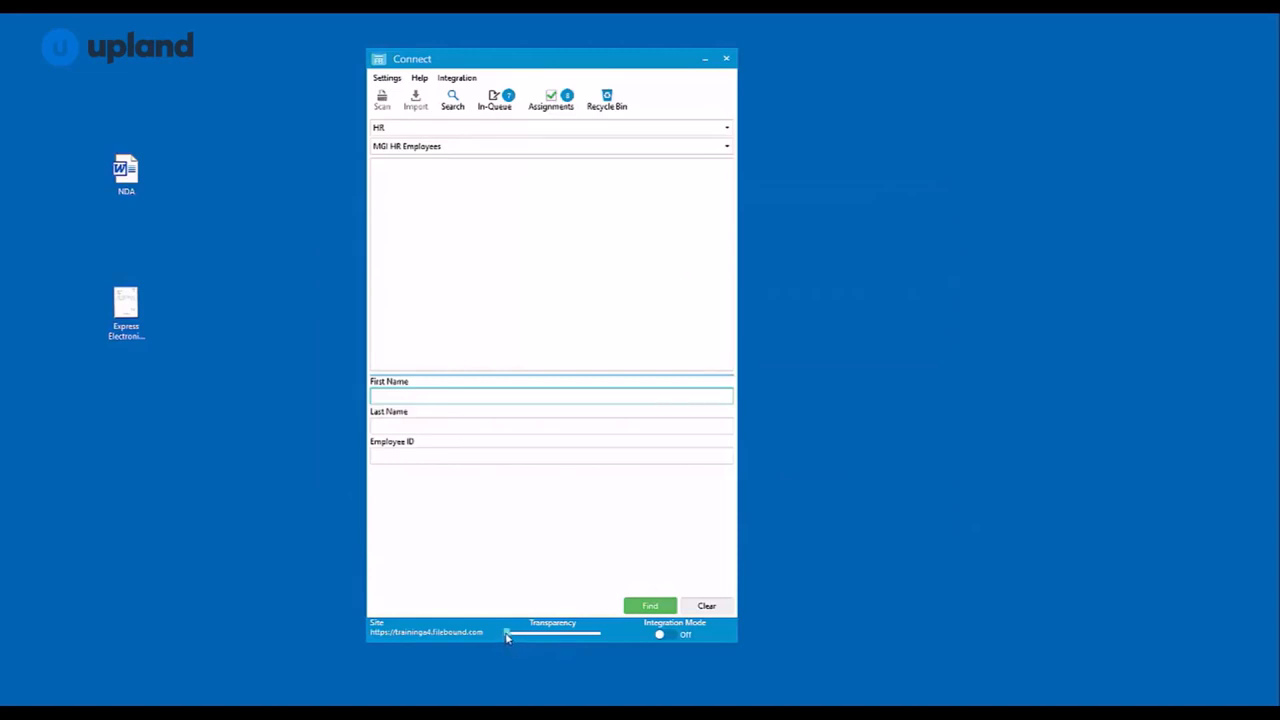
Make the window partly transparent and move it, restore full opacity, then enable Integration Mode
drag(505, 633, 555, 633)
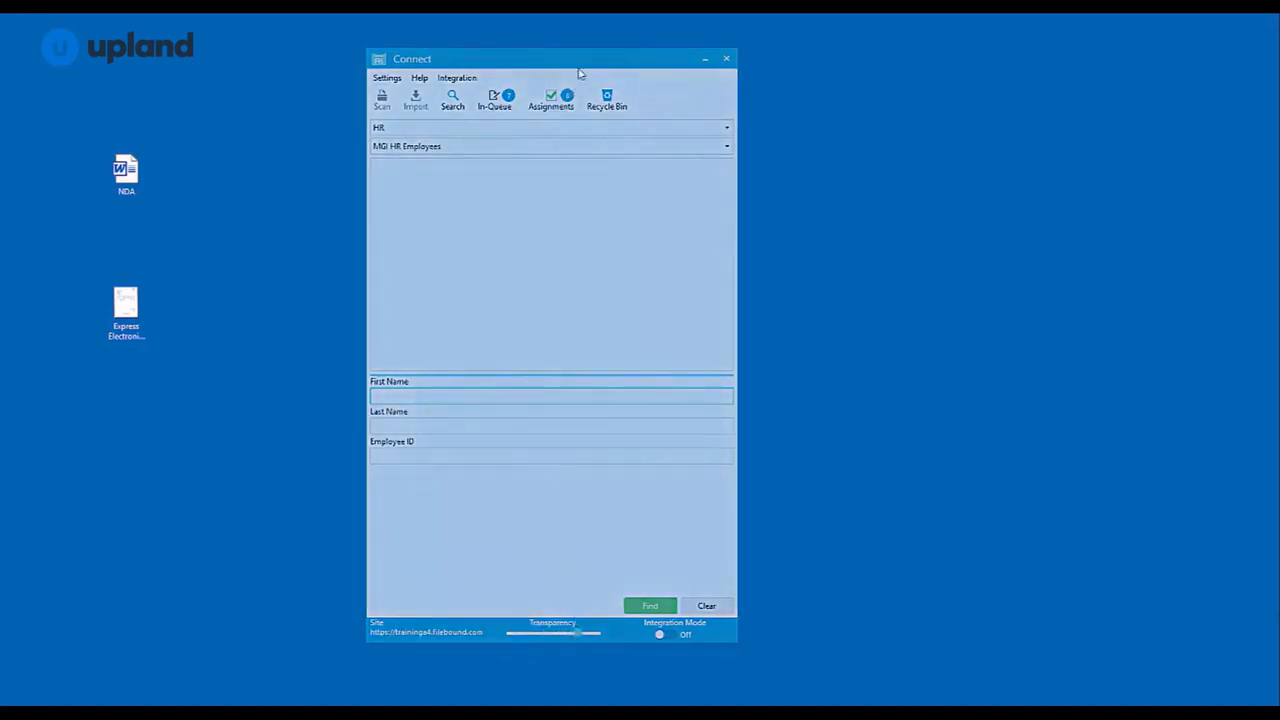
drag(550, 58, 250, 64)
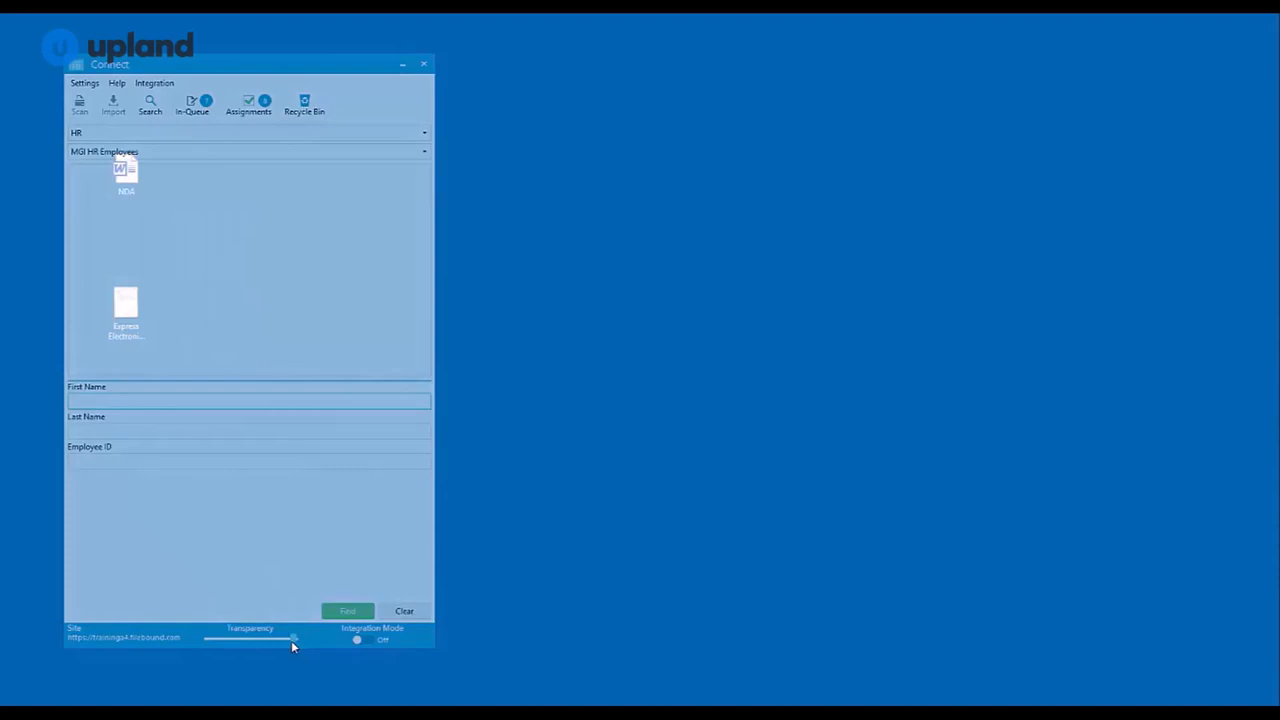
drag(293, 639, 205, 639)
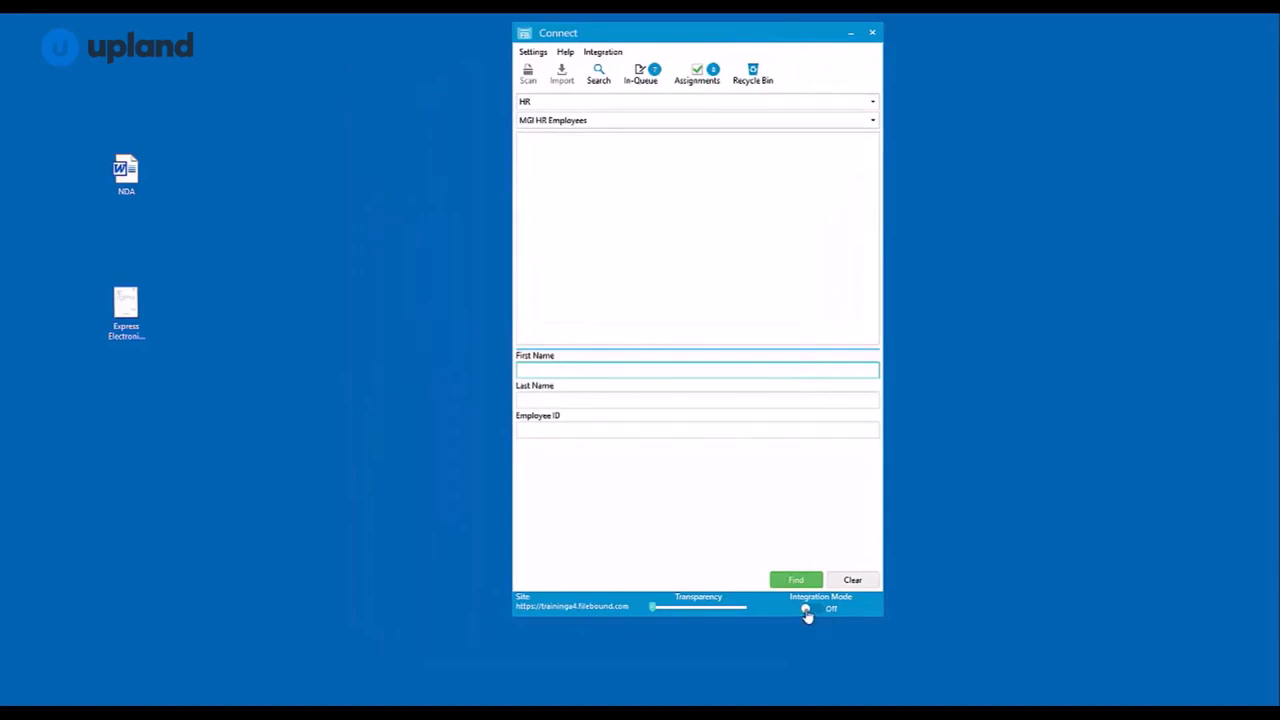
click(809, 608)
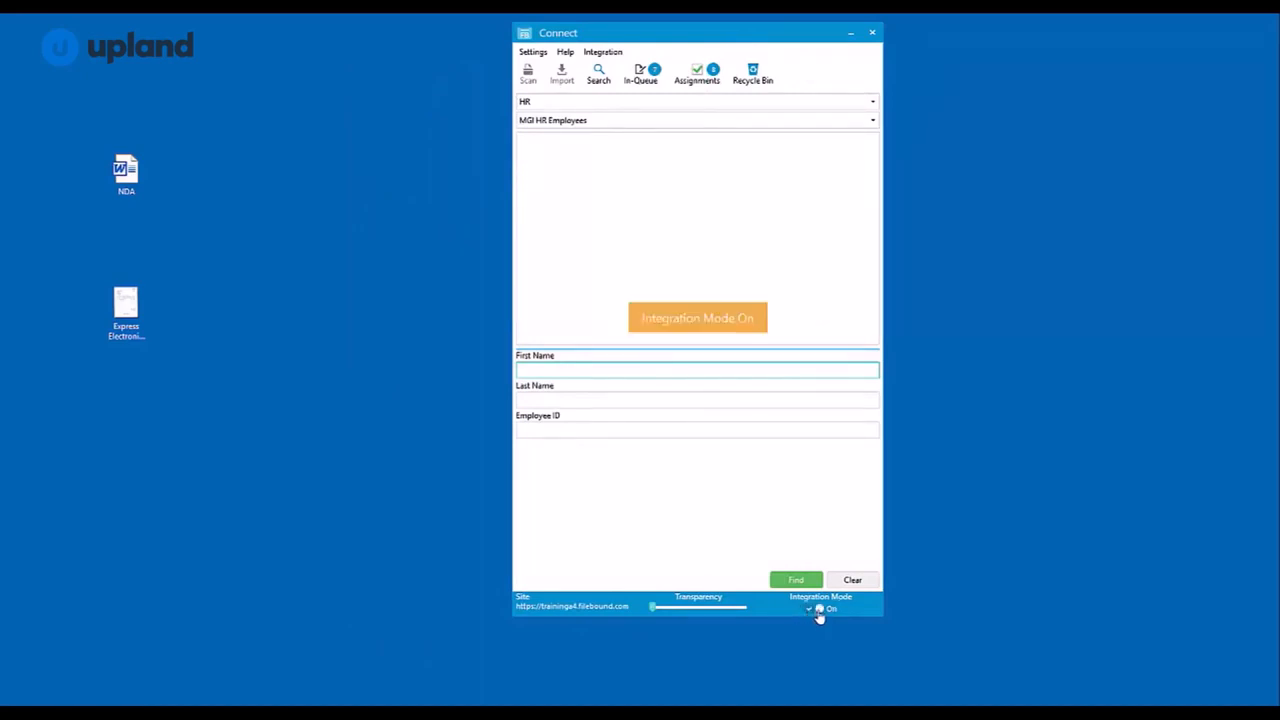